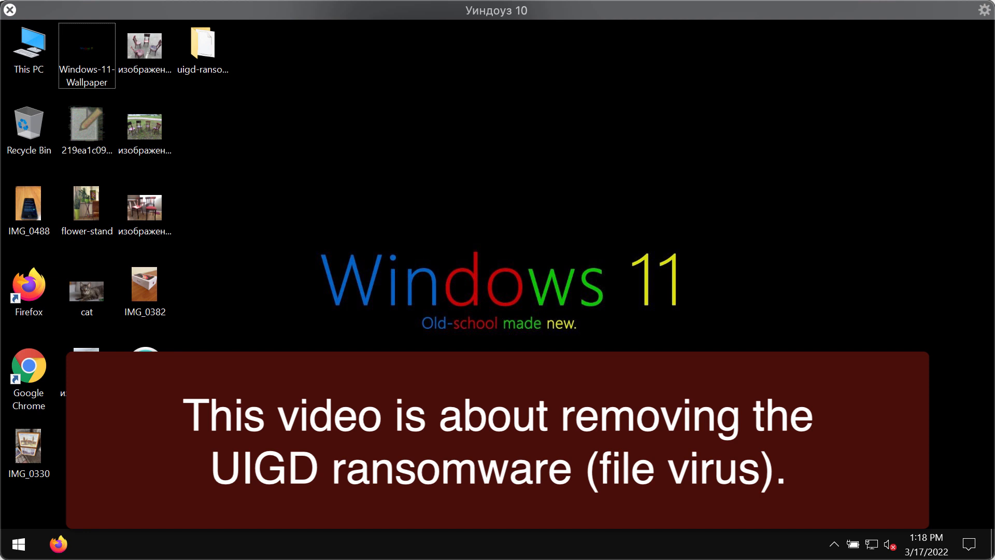
mouse_move(253, 227)
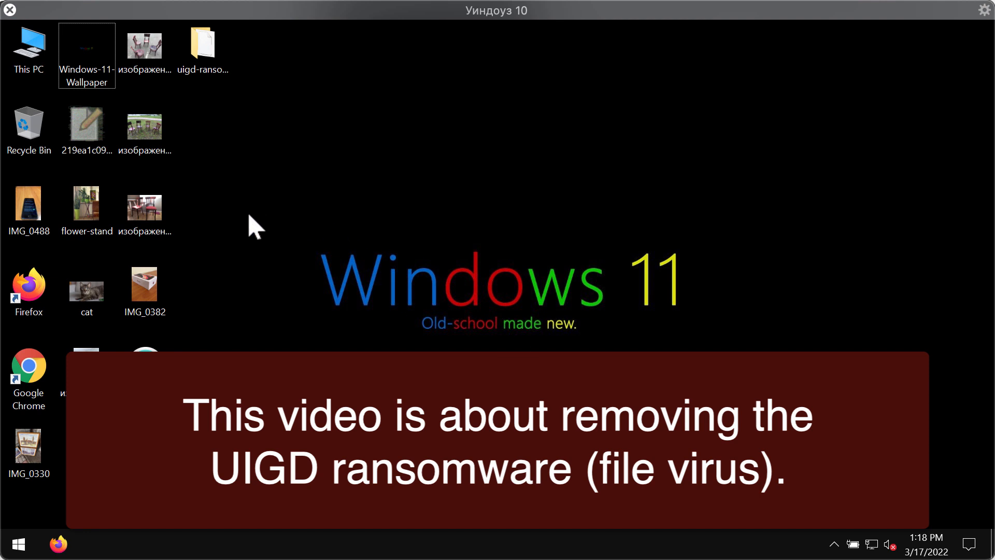
mouse_move(257, 254)
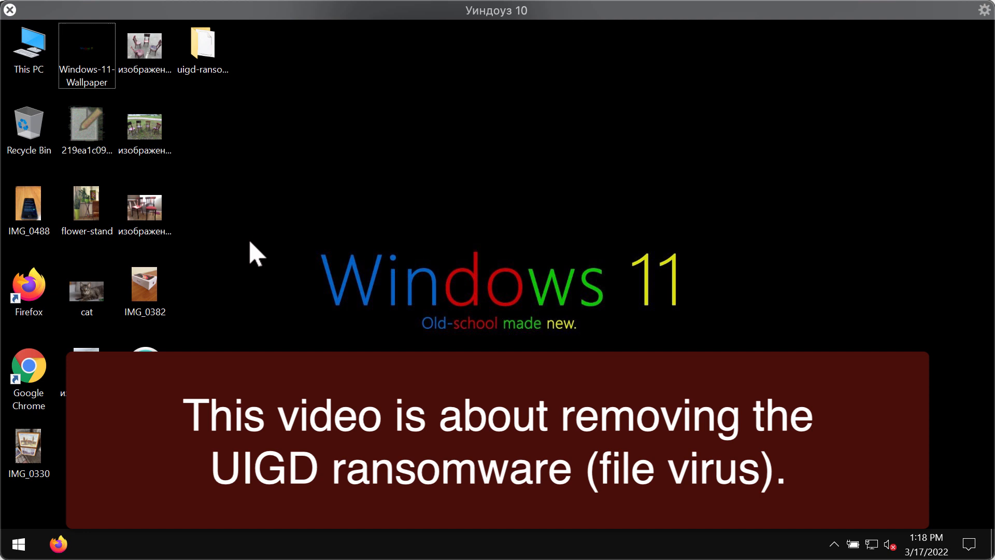
mouse_move(307, 259)
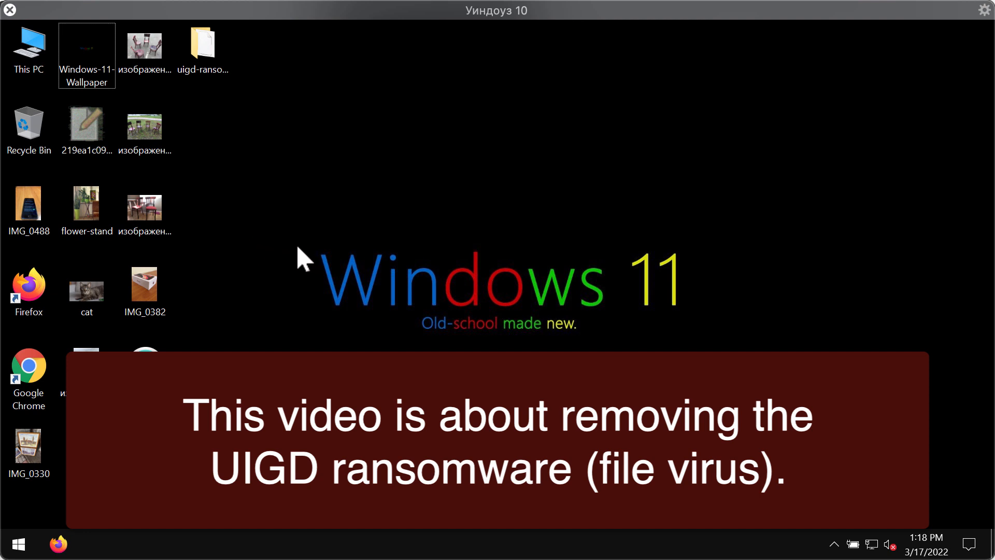
mouse_move(328, 291)
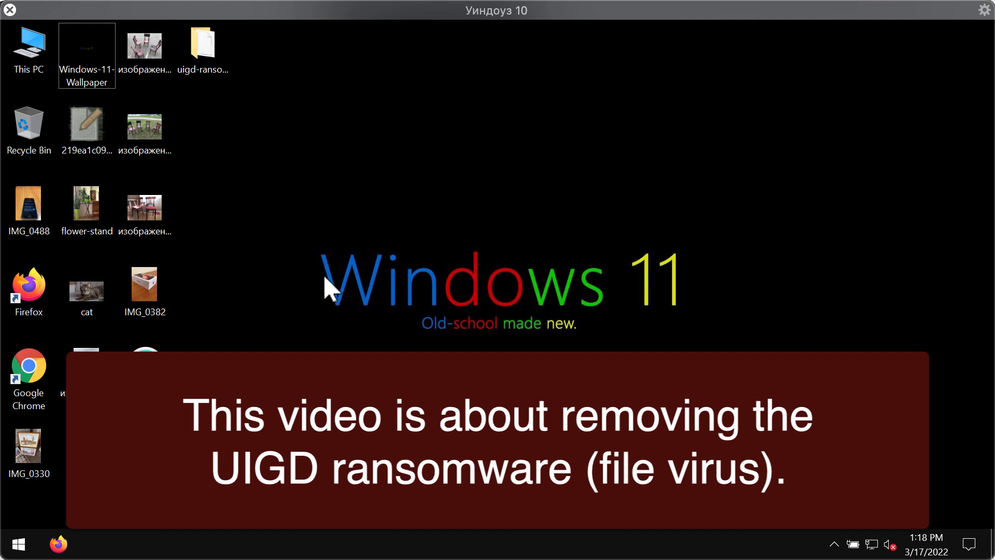
mouse_move(391, 298)
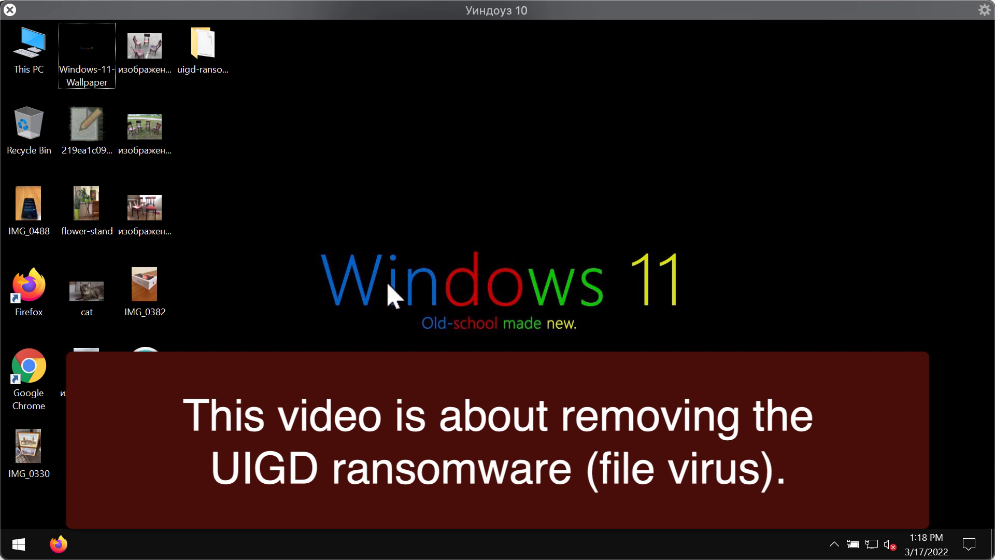
mouse_move(279, 187)
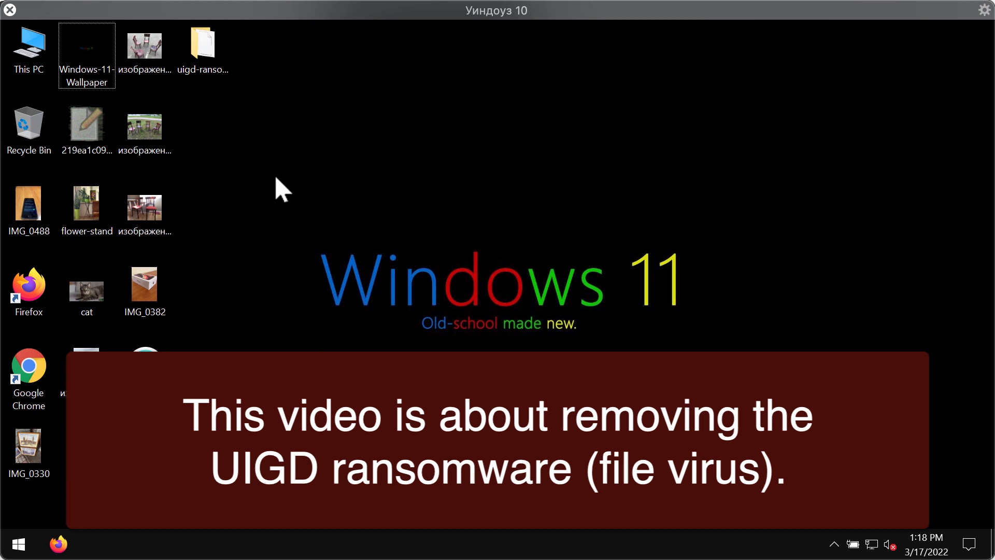
mouse_move(419, 282)
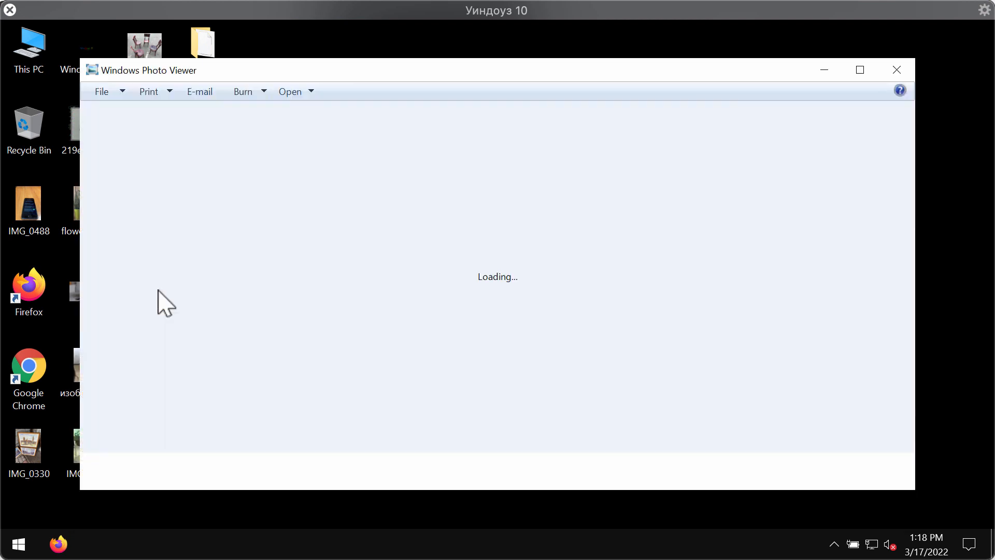
Step: View the cat and IMG_4088 photos in Photo Viewer, closing each, then select IMG_0330
left_click(895, 70)
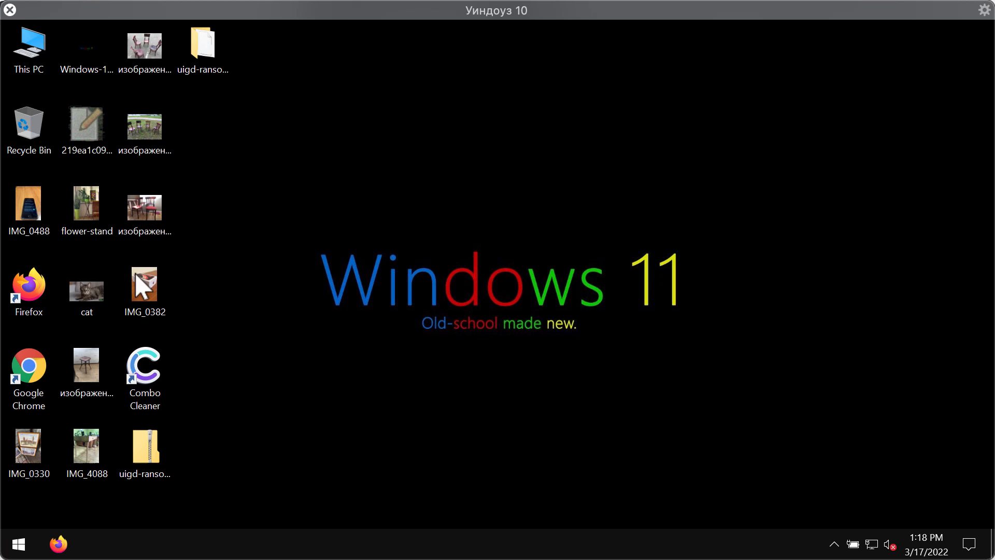
double_click(86, 290)
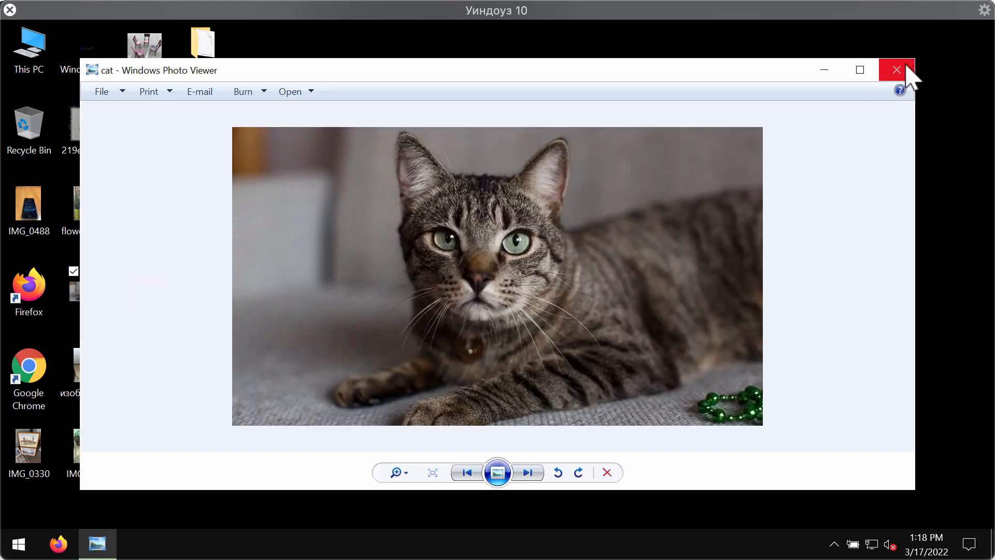
left_click(895, 69)
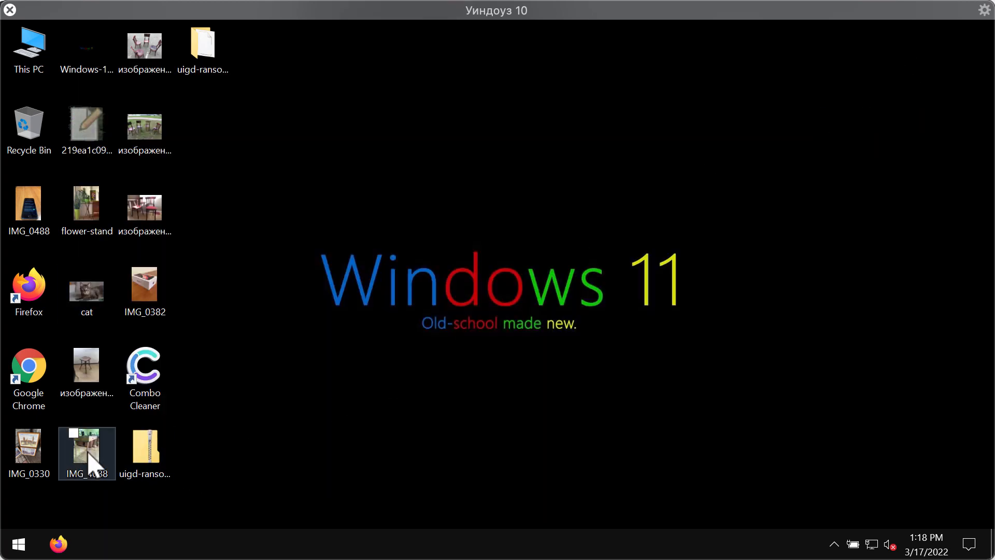
double_click(87, 453)
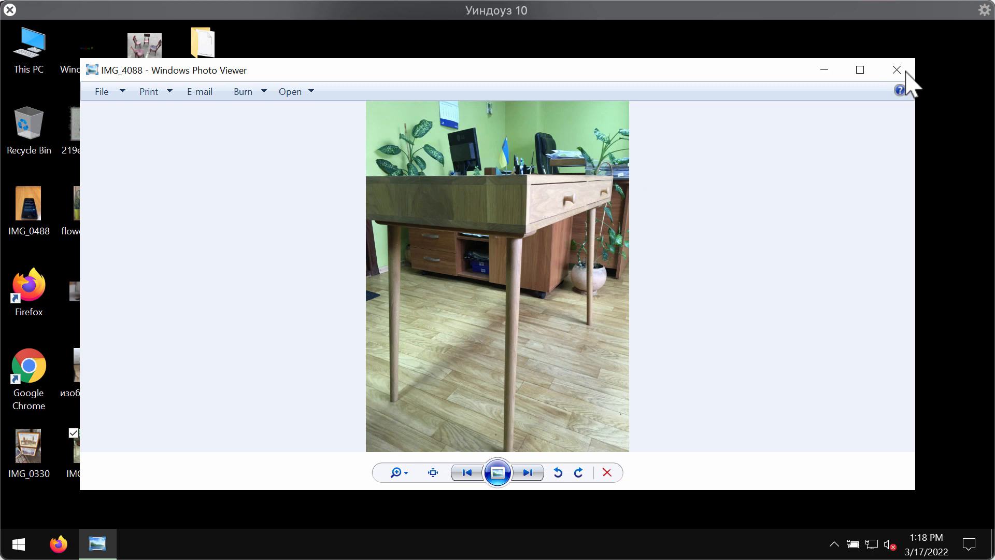
left_click(895, 69)
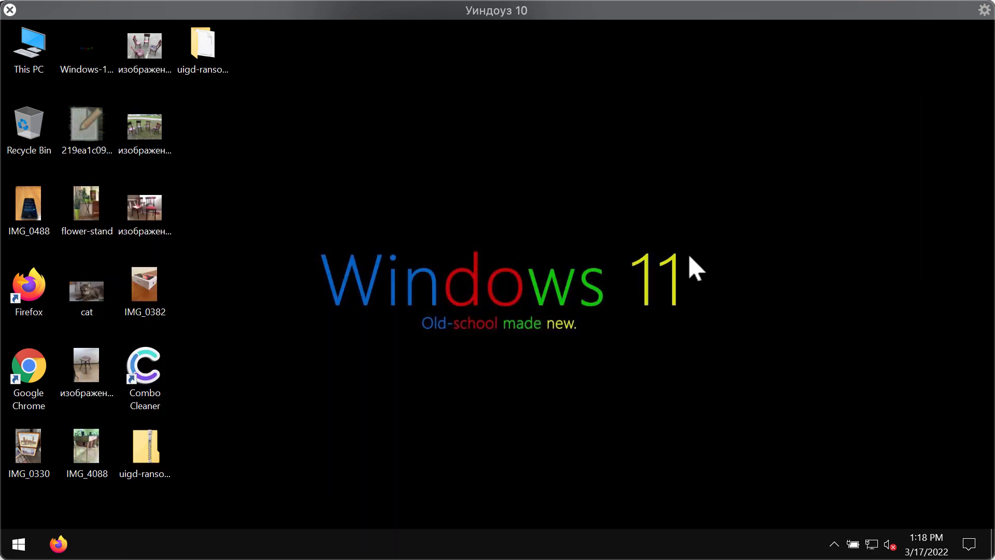
left_click(29, 449)
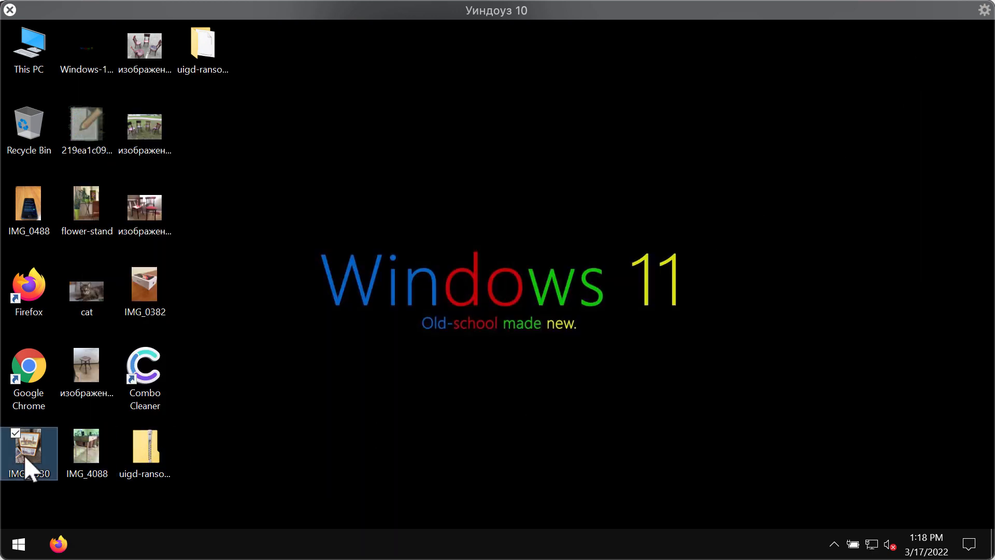
mouse_move(474, 293)
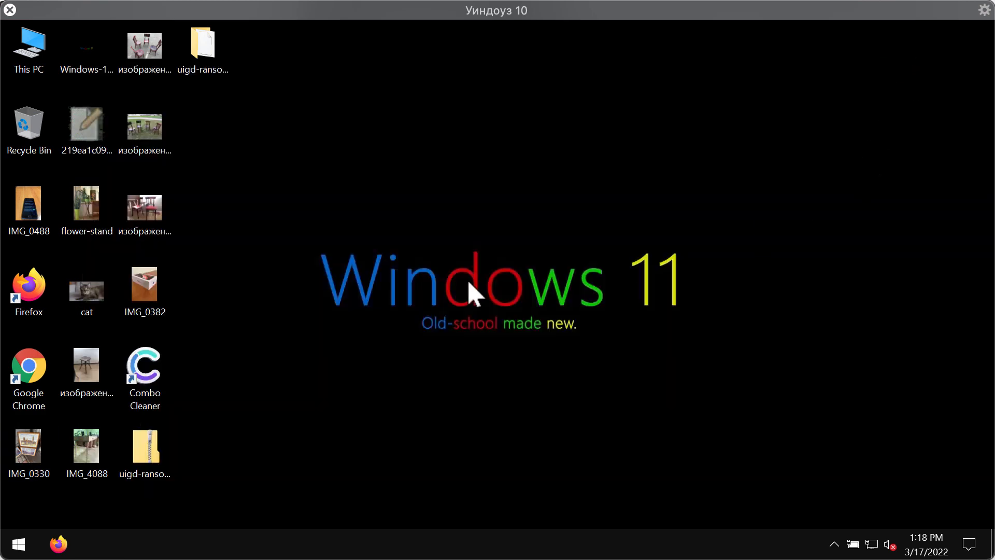
mouse_move(292, 318)
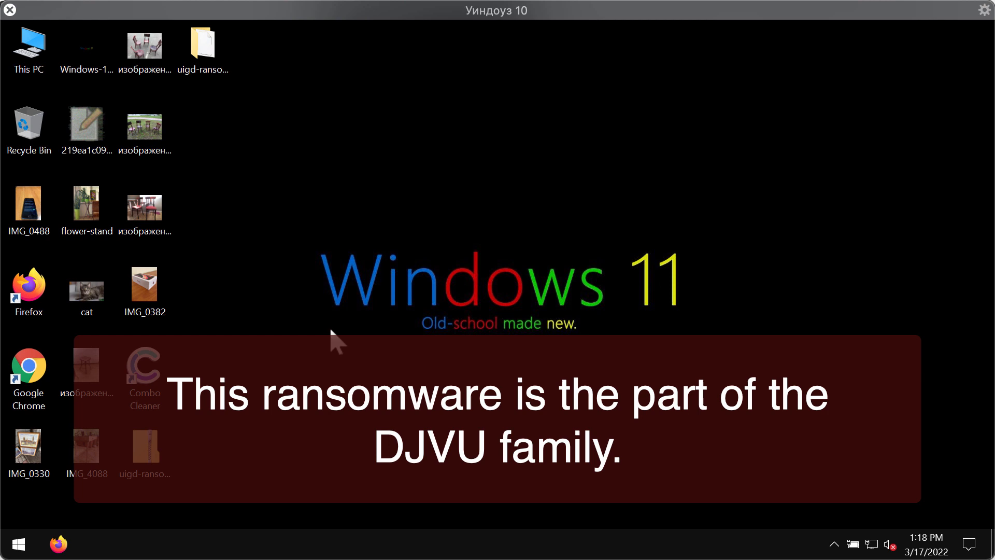
mouse_move(412, 289)
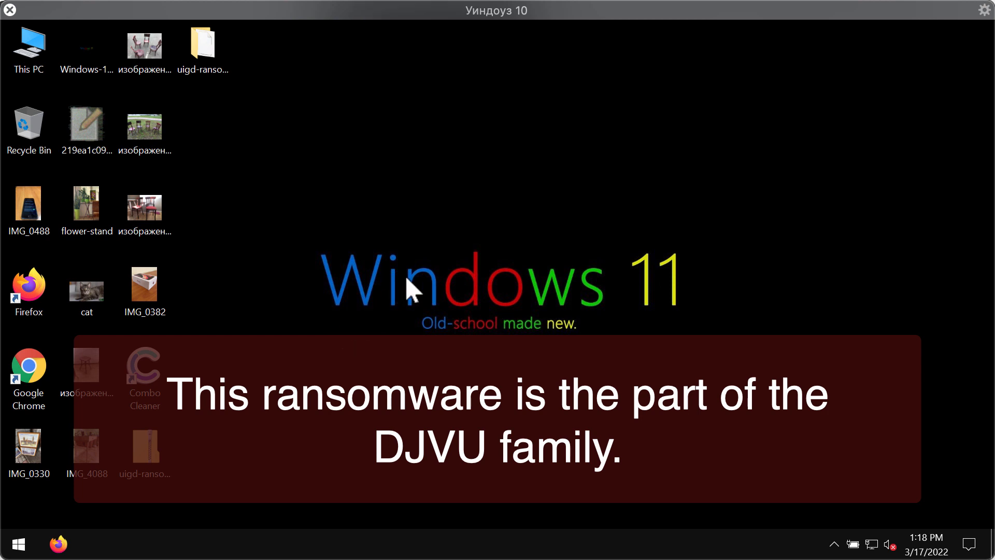
mouse_move(294, 221)
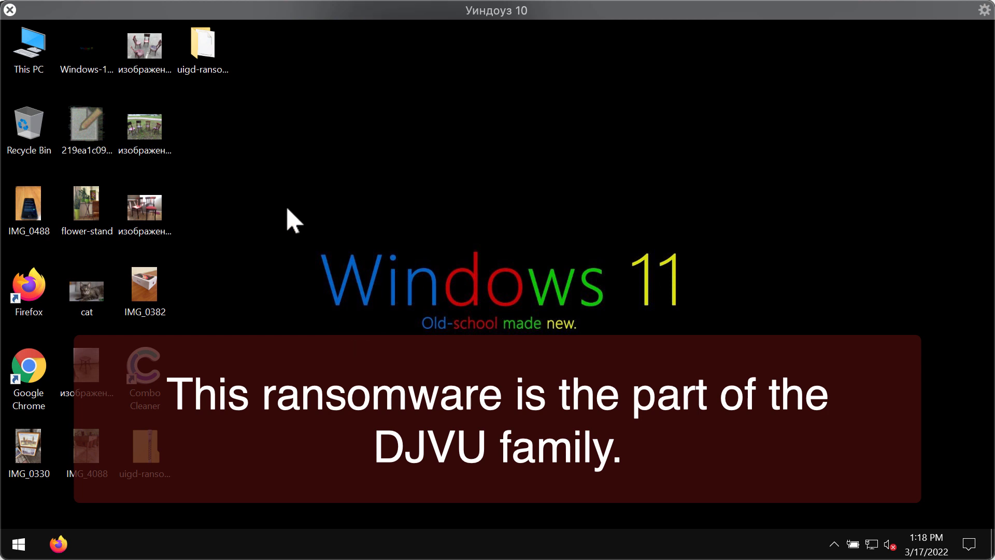
mouse_move(311, 195)
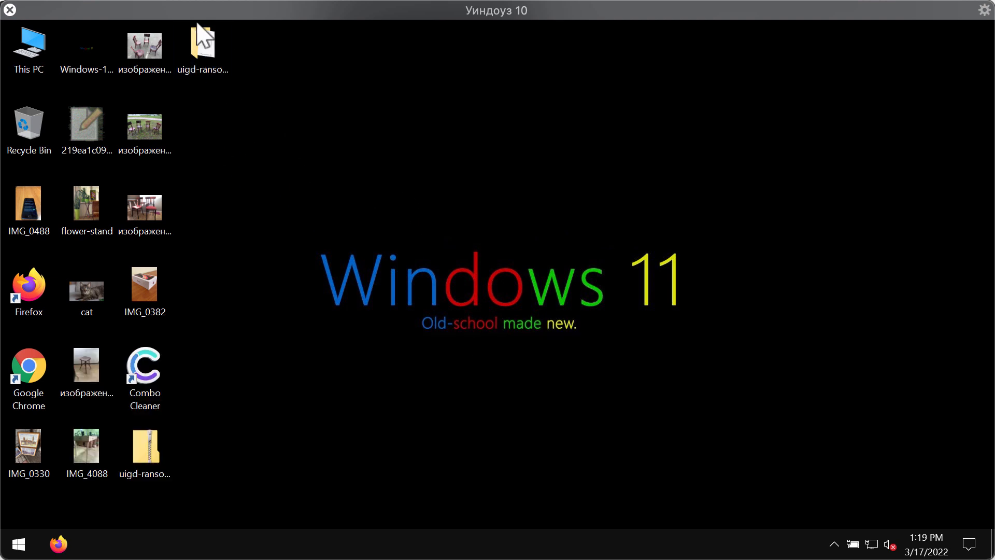
double_click(200, 43)
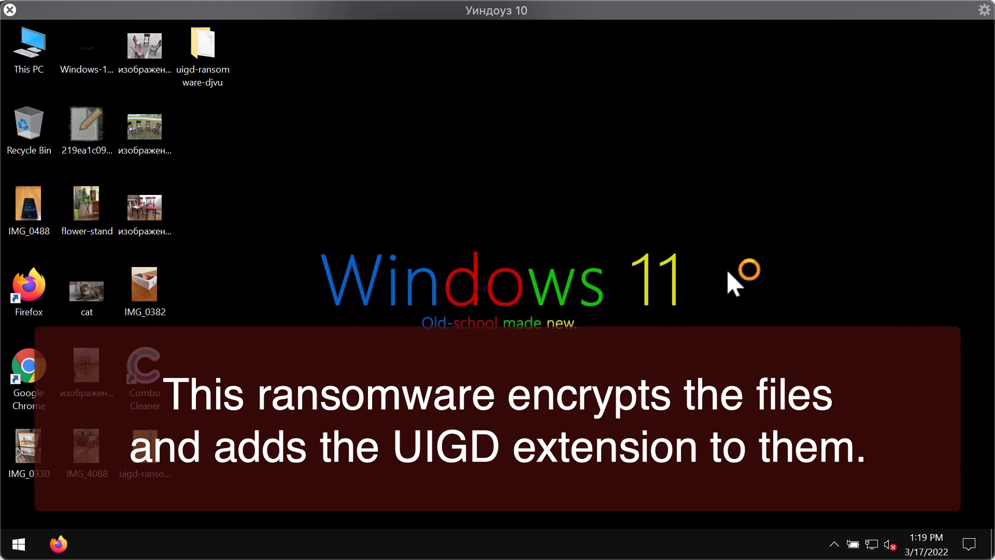
mouse_move(527, 320)
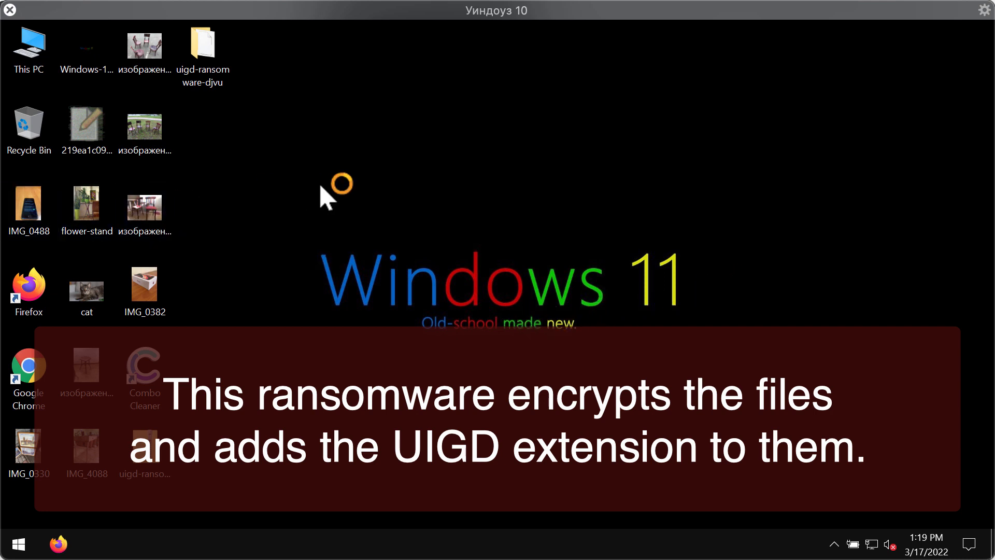
mouse_move(311, 320)
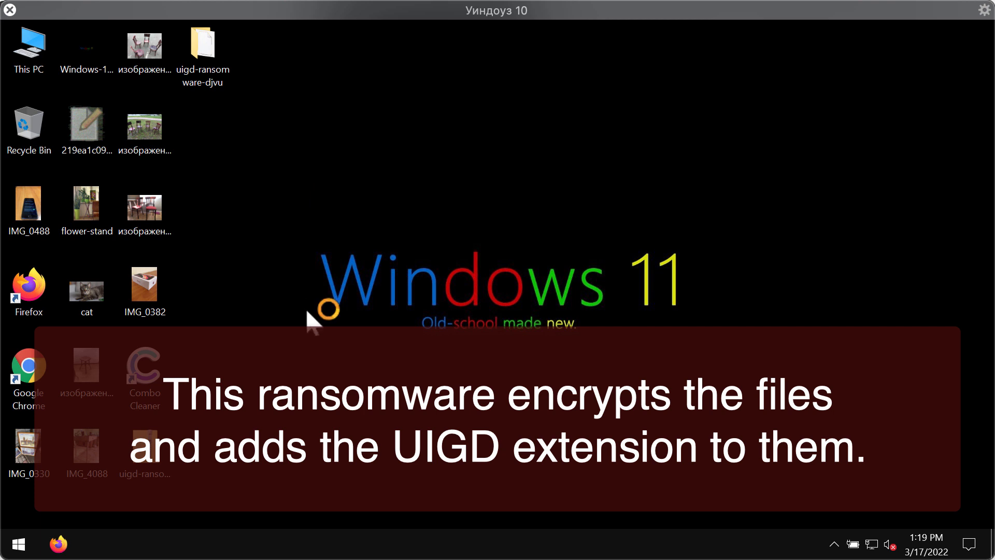
mouse_move(322, 311)
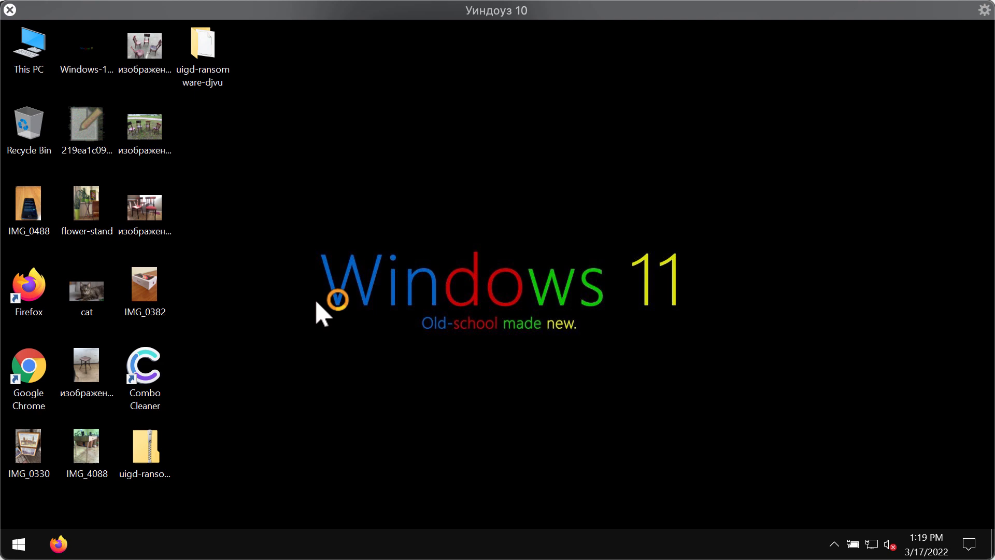
mouse_move(330, 311)
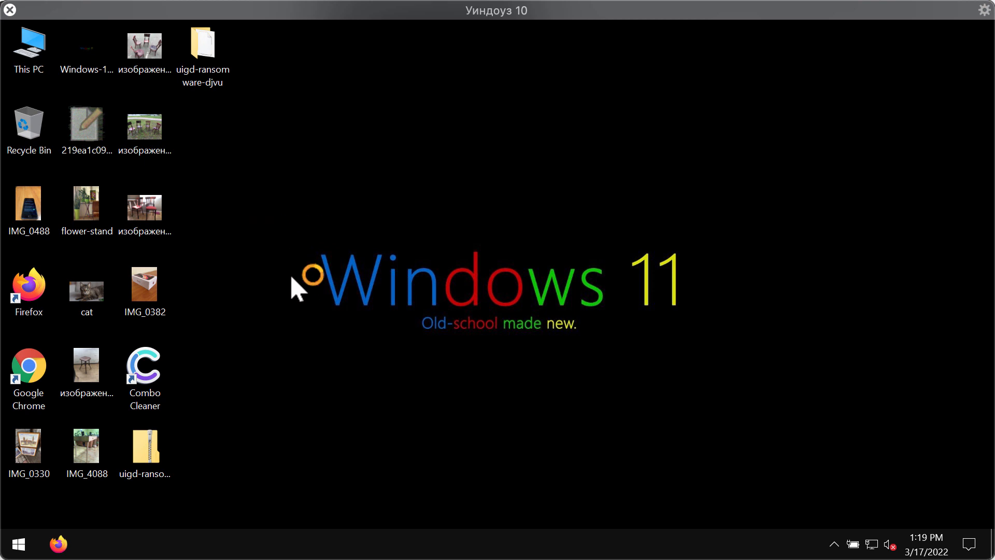
mouse_move(264, 325)
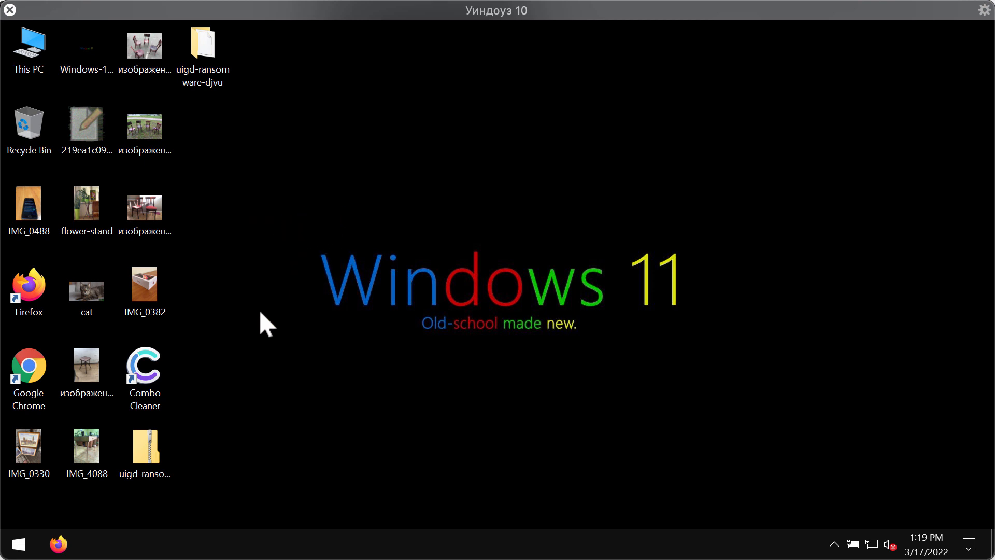
left_click(202, 49)
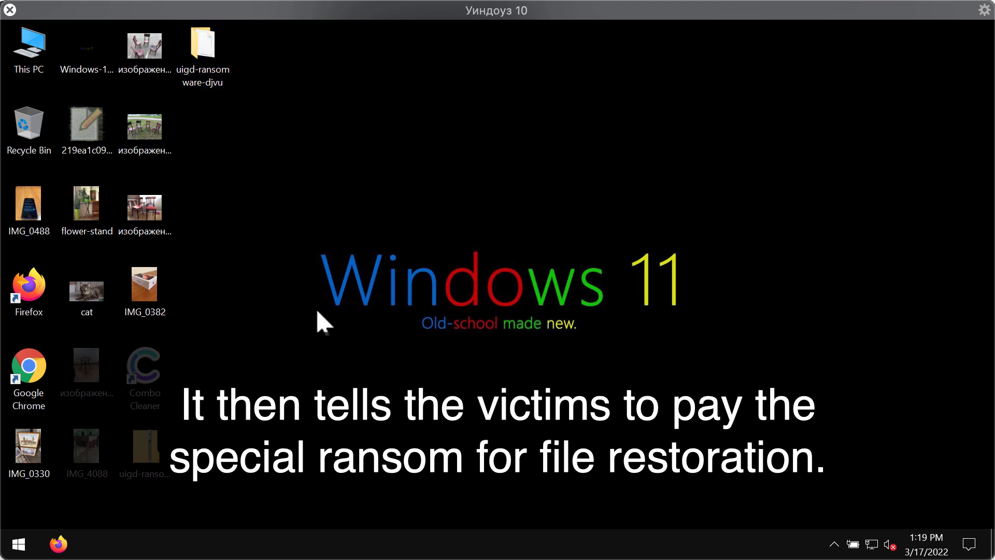
Step: Sign out via the Start shortcut menu and sign back in from the lock screen
right_click(17, 544)
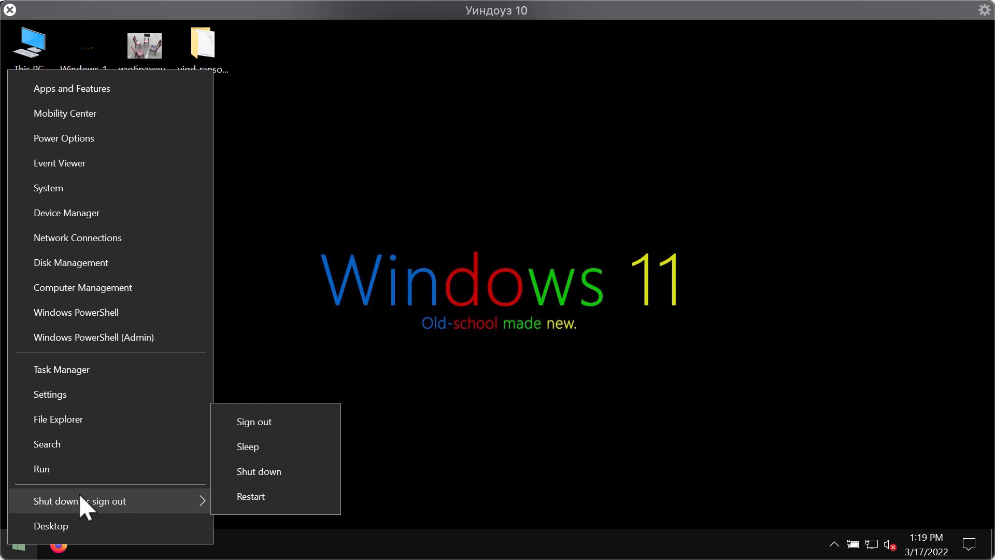
left_click(253, 421)
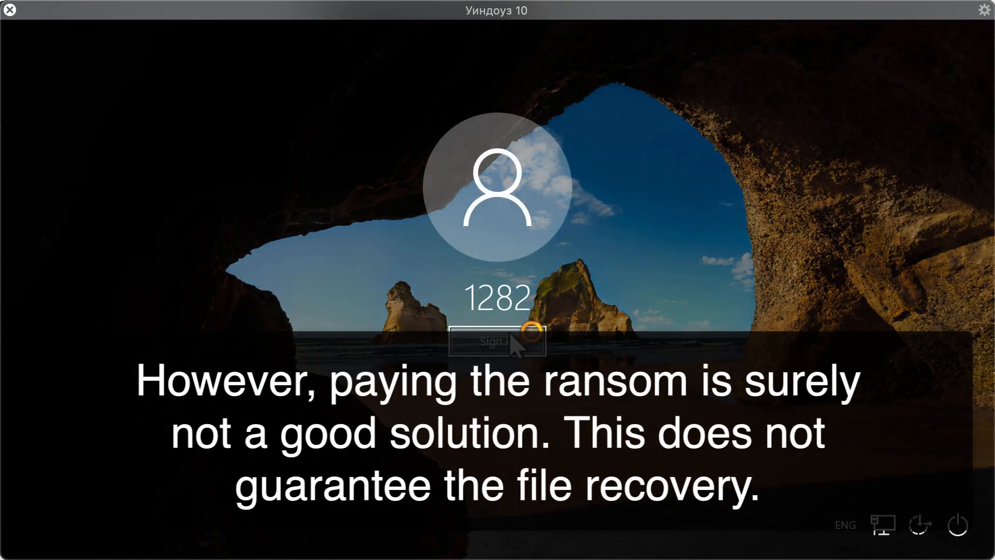
left_click(496, 343)
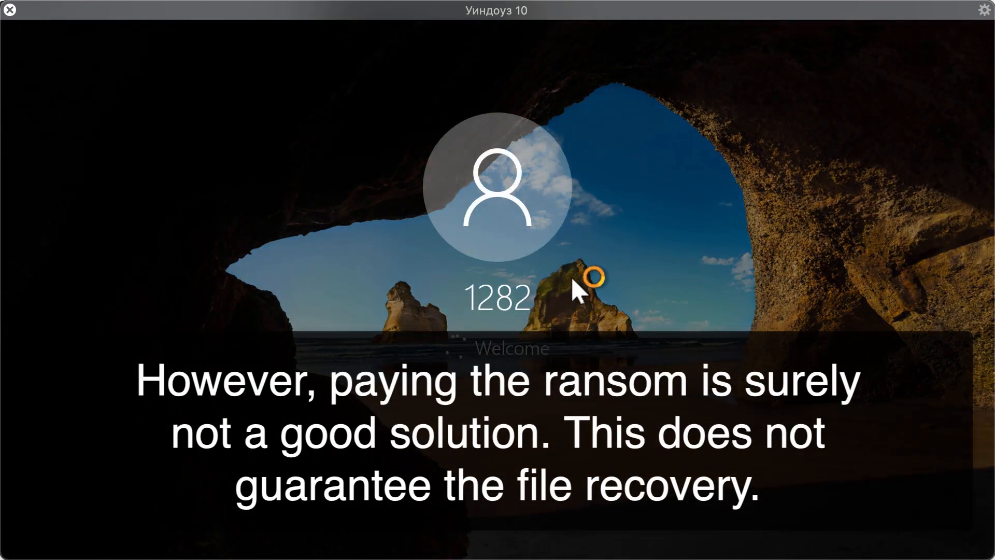
mouse_move(613, 174)
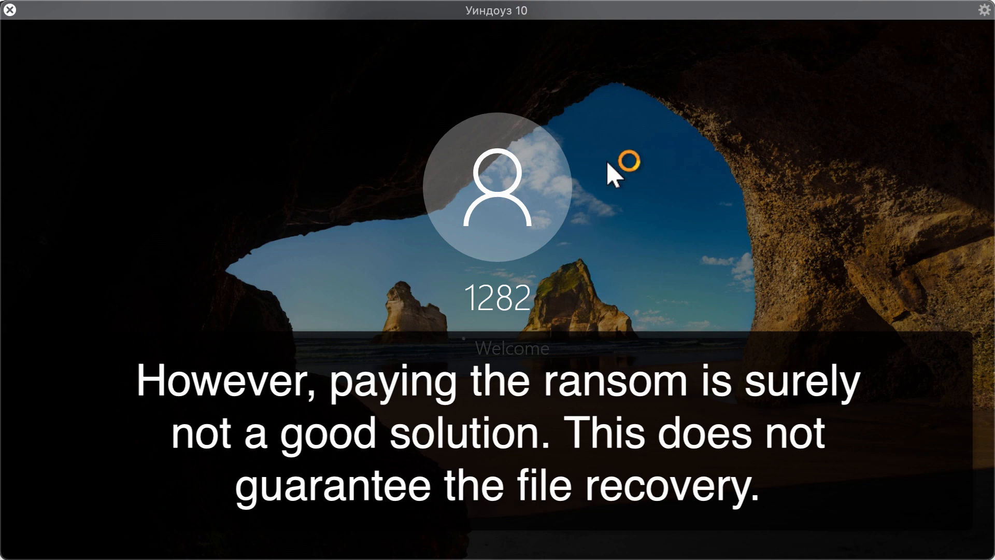
mouse_move(622, 299)
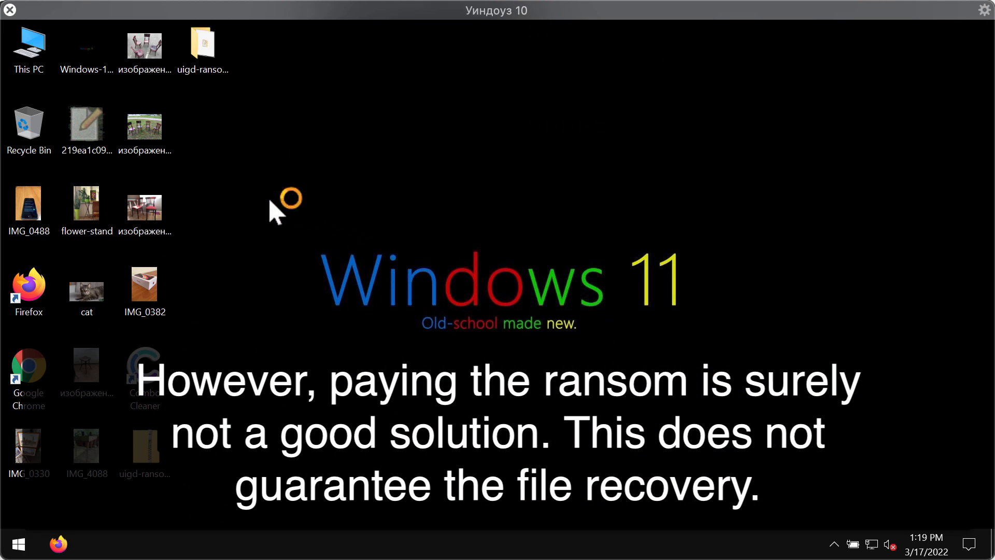
mouse_move(352, 162)
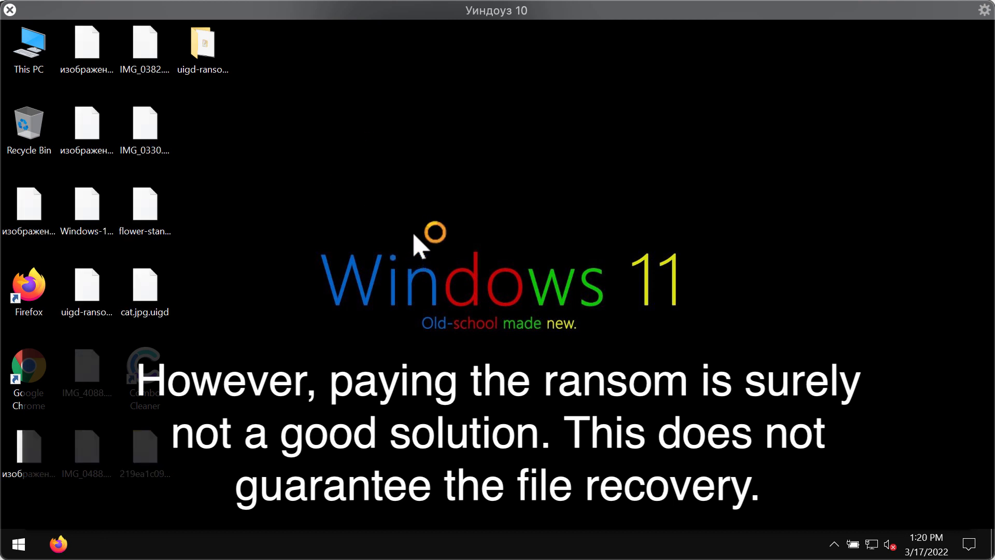
Step: Try opening an encrypted .uigd desktop file, getting the can't-open-this-file-type message
double_click(144, 121)
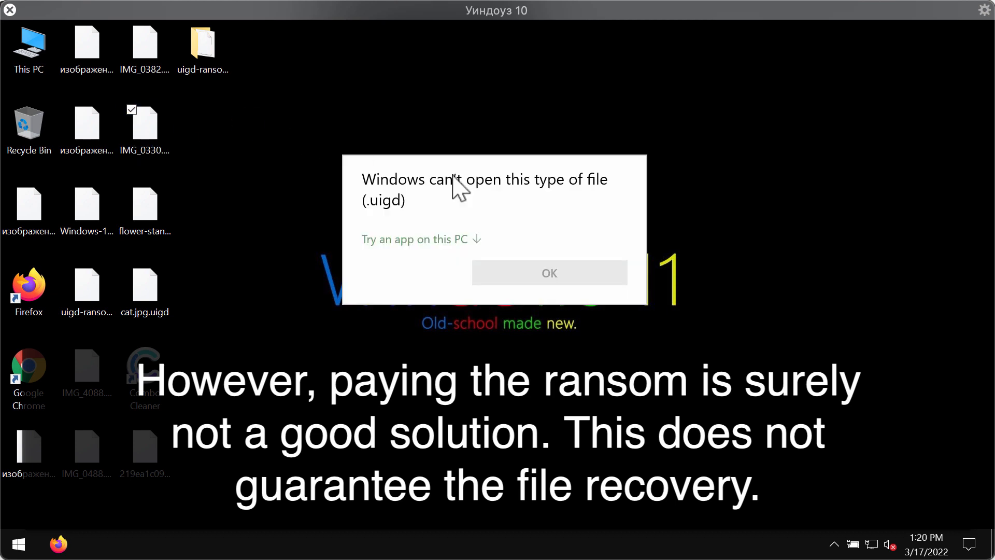
Step: Dismiss the error, try another encrypted .uigd image, and dismiss that error too
left_click(548, 272)
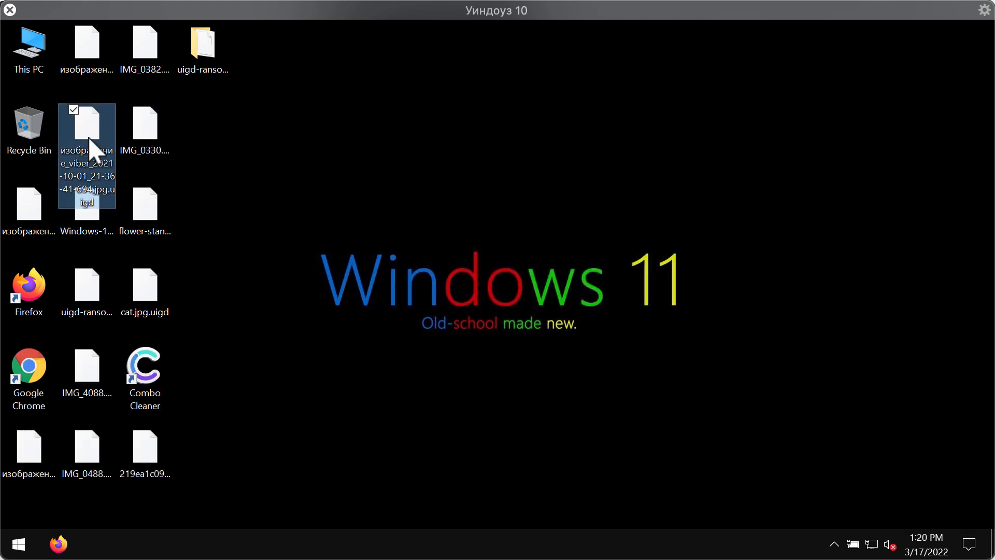
double_click(86, 127)
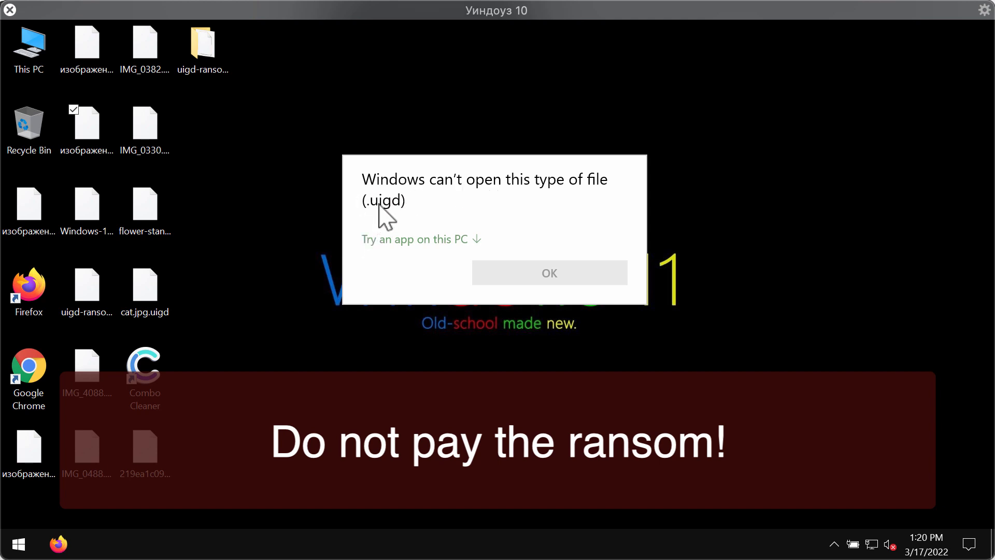
mouse_move(485, 257)
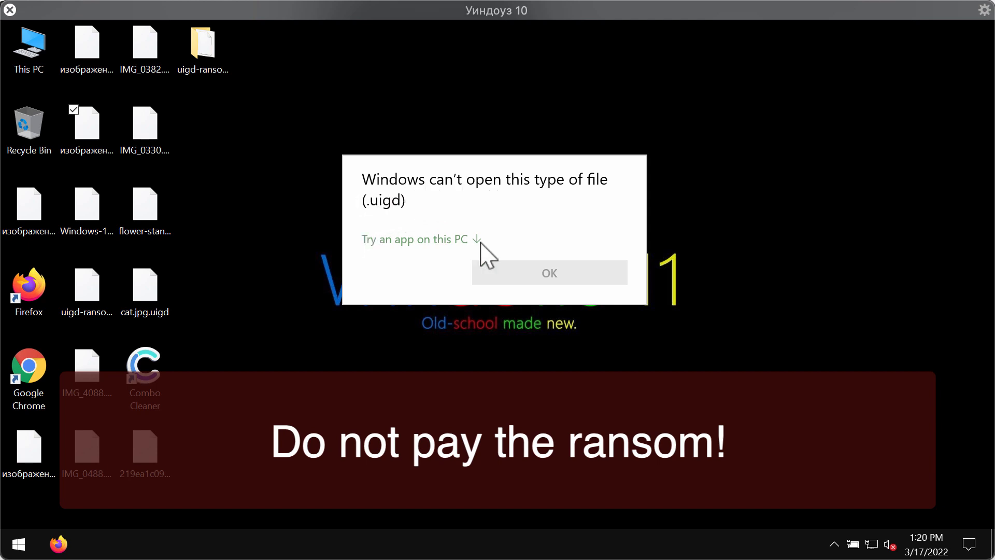
left_click(549, 272)
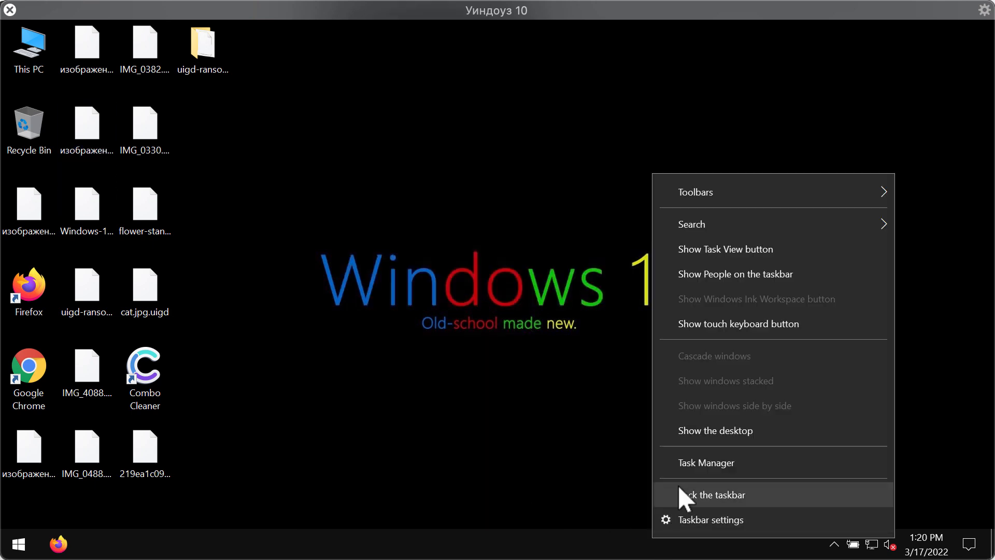
Step: End the hex-named d65ada27b806… process in Task Manager and close the window
left_click(705, 462)
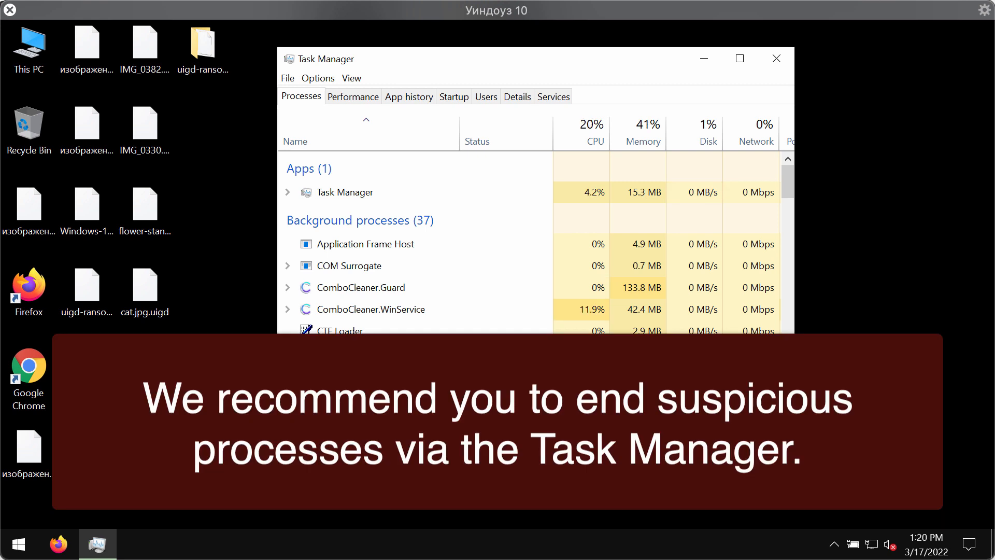
right_click(382, 353)
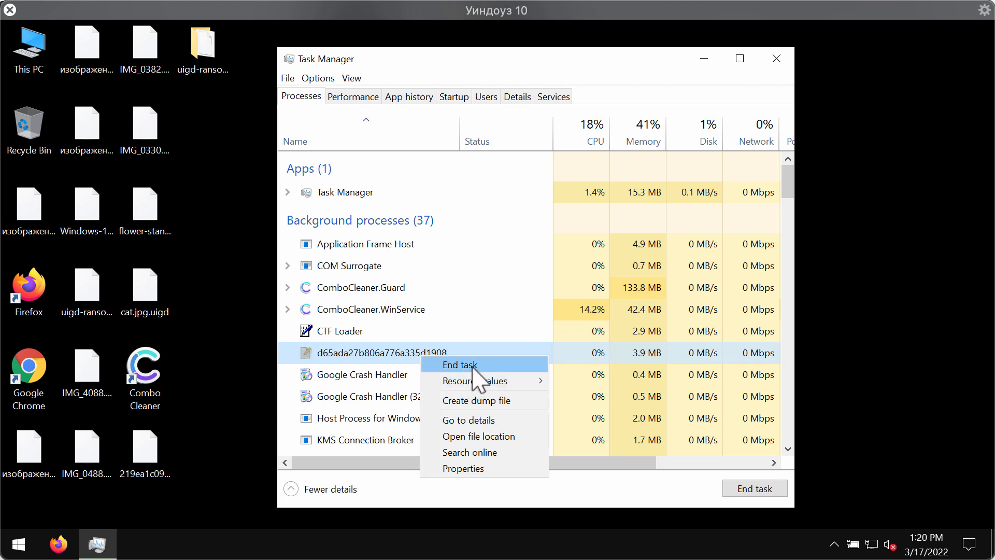
left_click(457, 364)
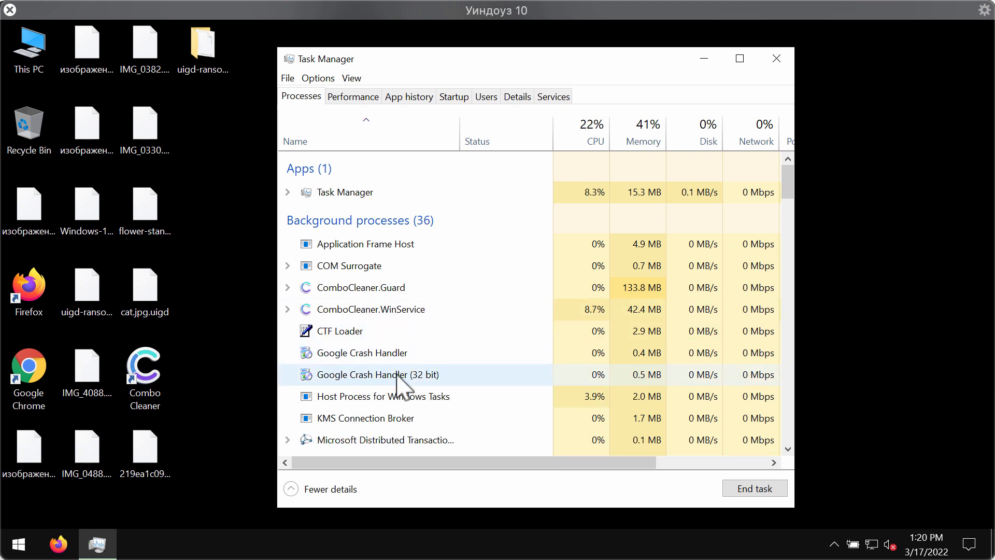
mouse_move(431, 349)
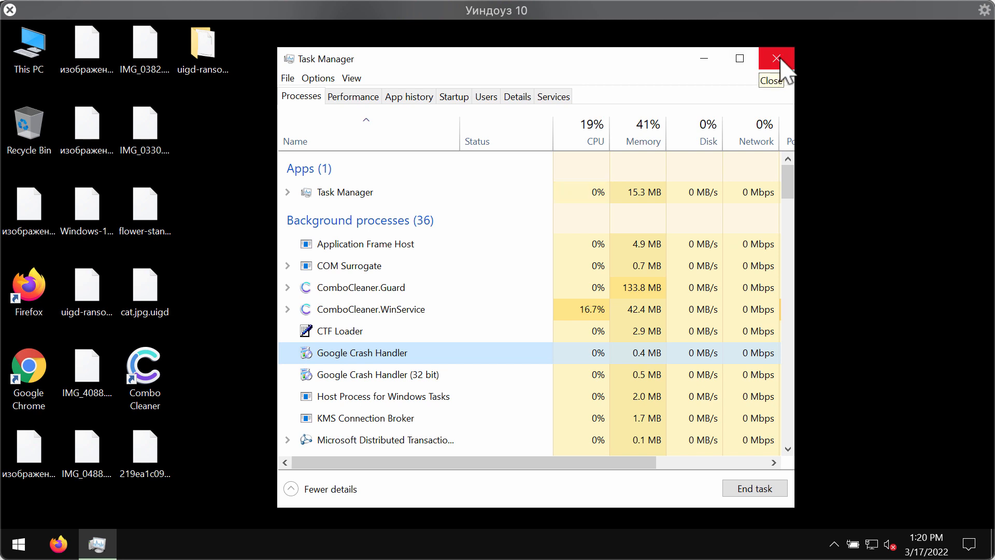
mouse_move(775, 58)
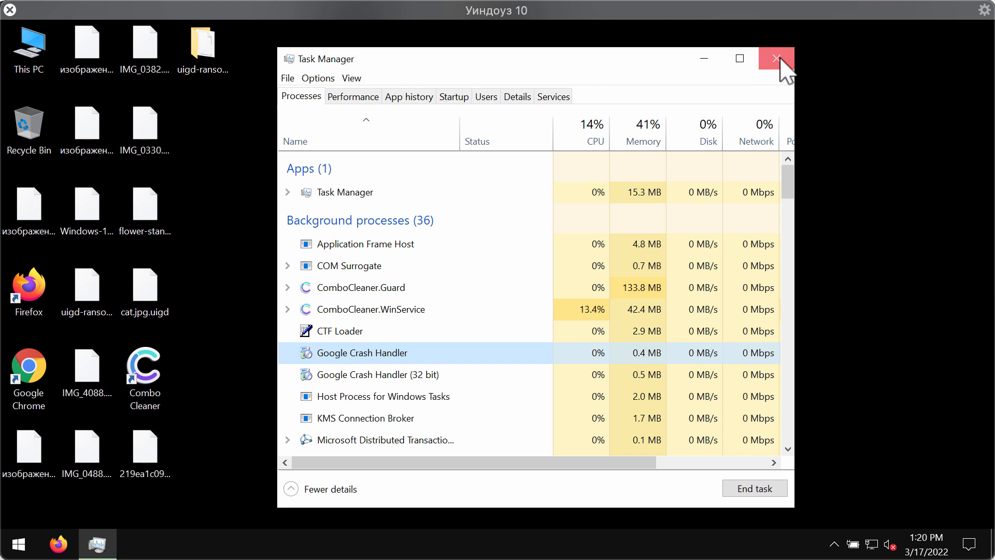
left_click(775, 58)
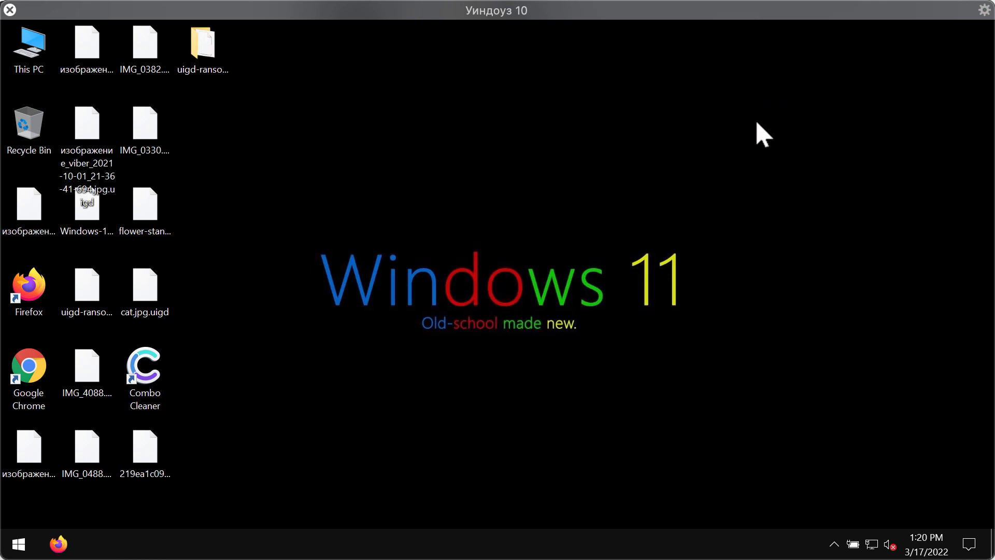
mouse_move(416, 352)
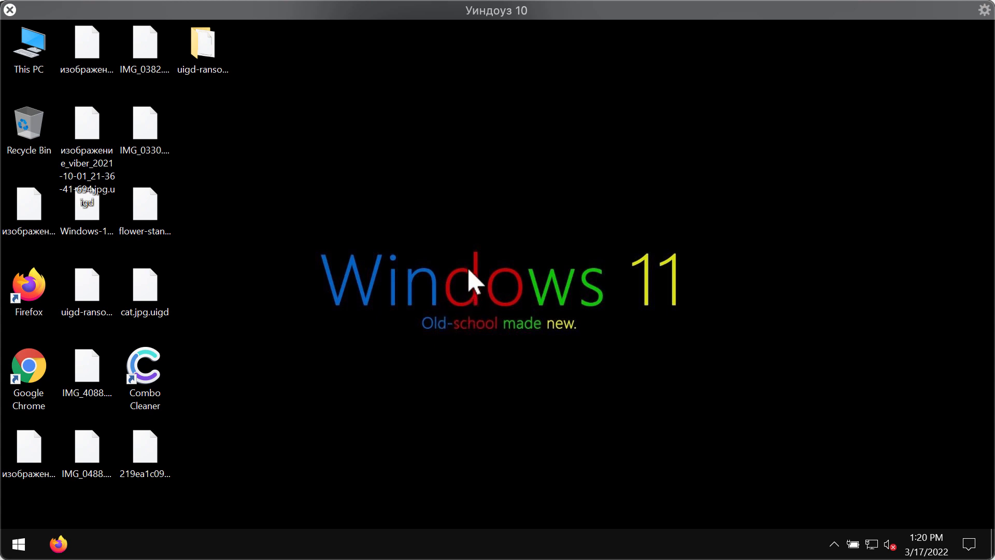
mouse_move(353, 248)
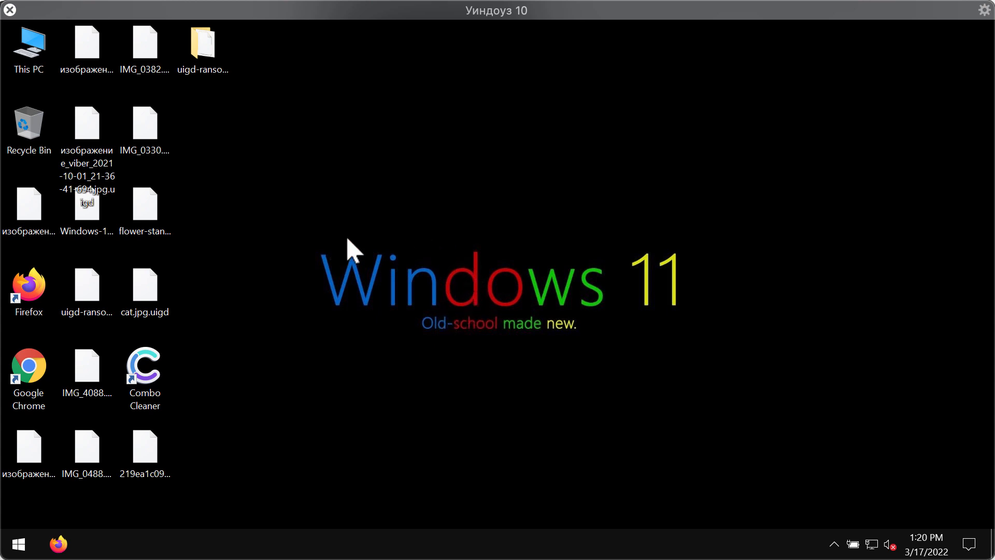
mouse_move(311, 231)
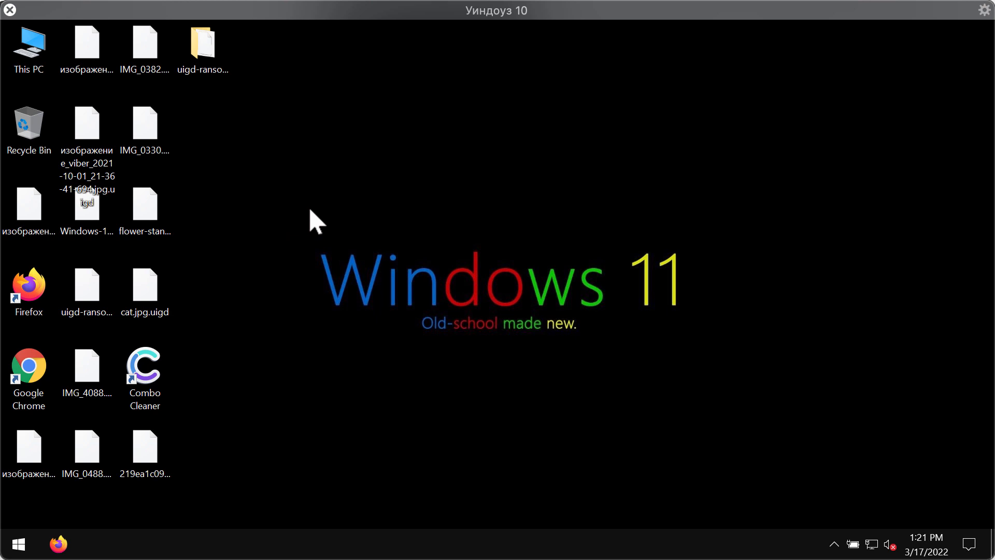
mouse_move(263, 282)
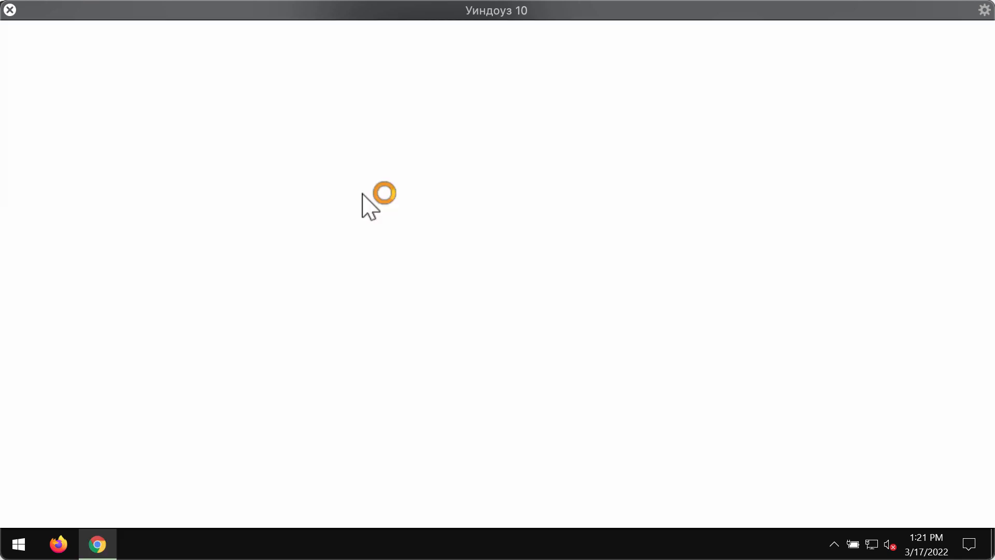
Step: Show the full combocleaner.com address in Chrome and scroll through the homepage
left_click(96, 544)
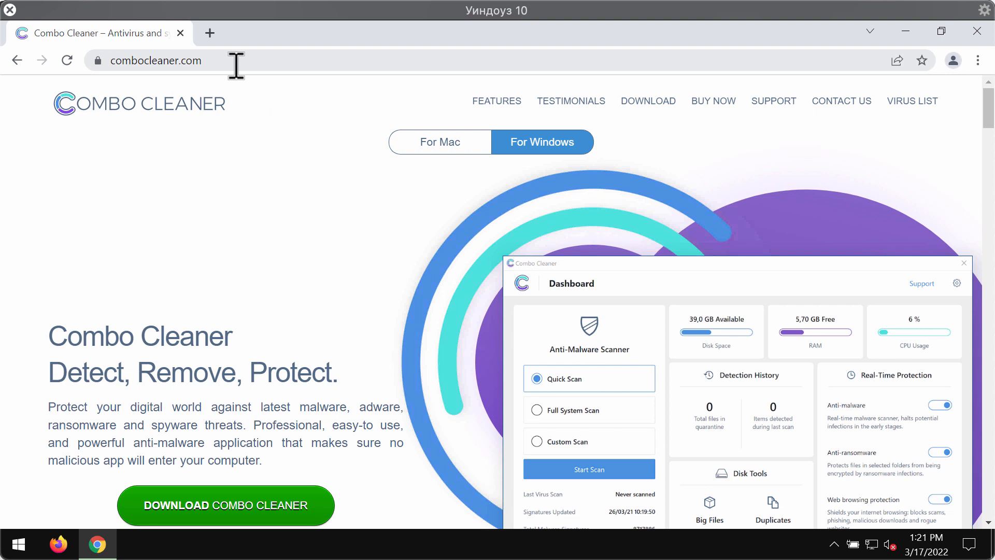
left_click(155, 60)
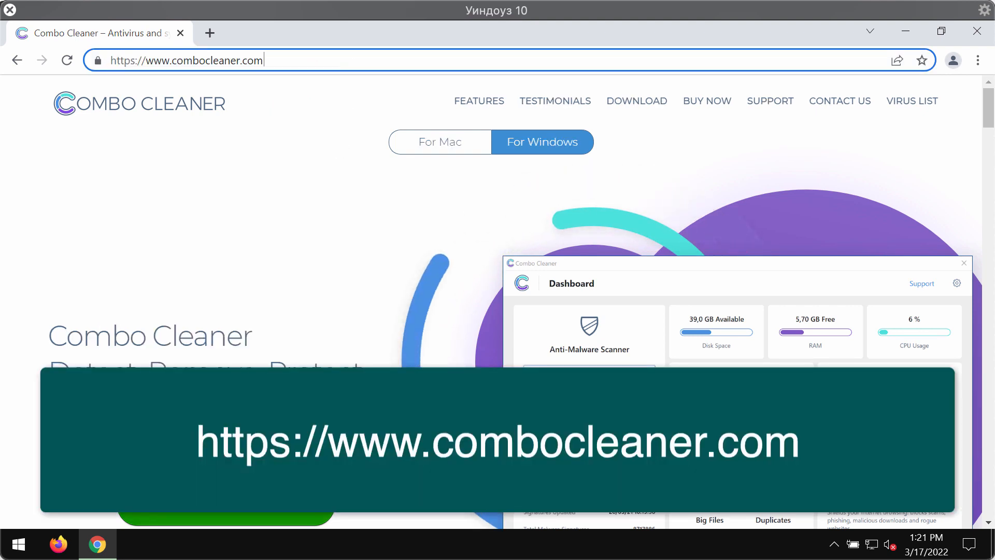
scroll("down", 3)
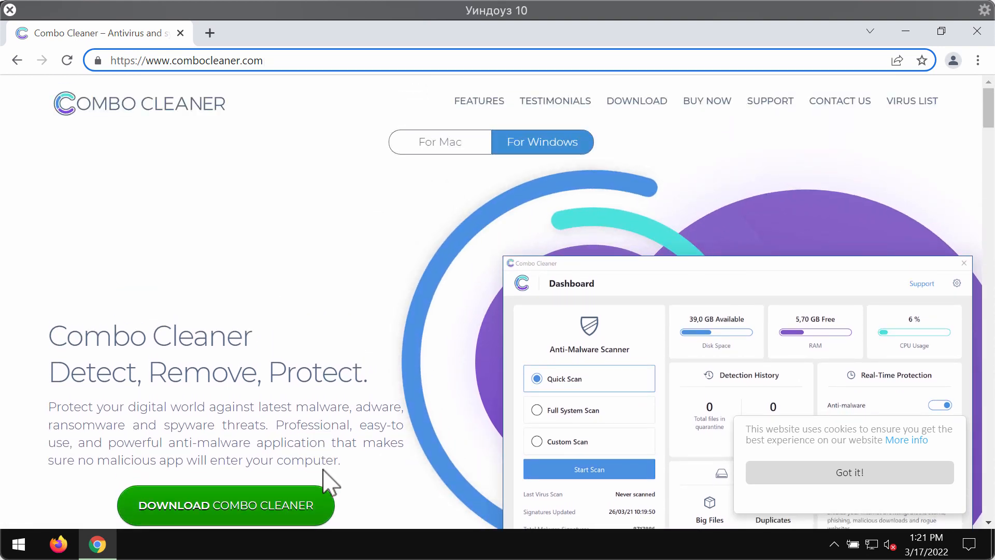
scroll("down", 3)
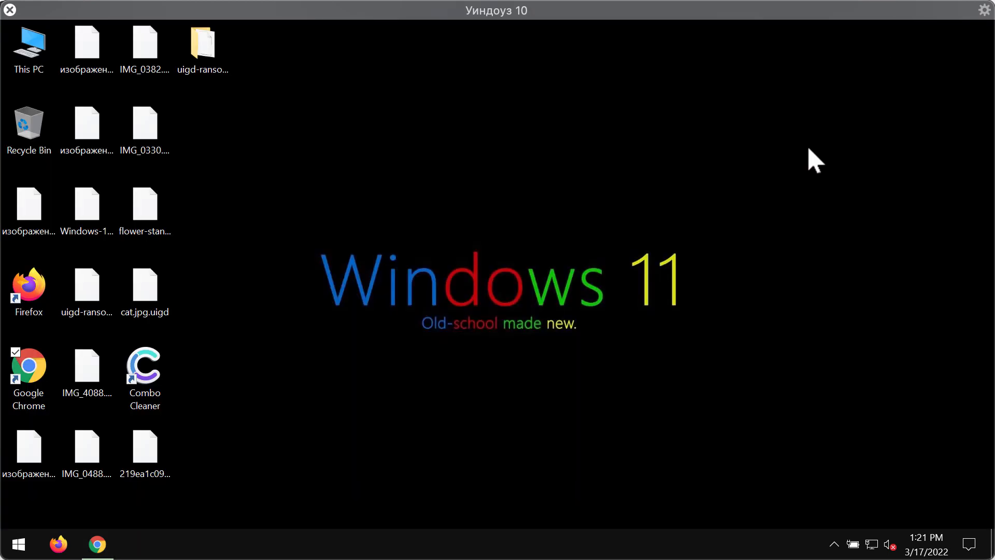
Step: Launch Combo Cleaner from its desktop shortcut to reach the Dashboard
left_click(144, 367)
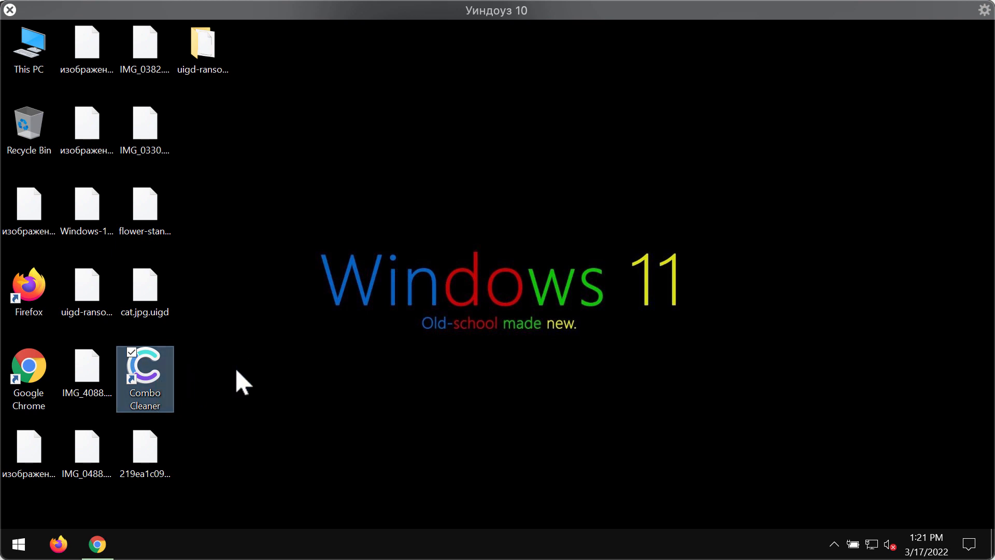
double_click(145, 365)
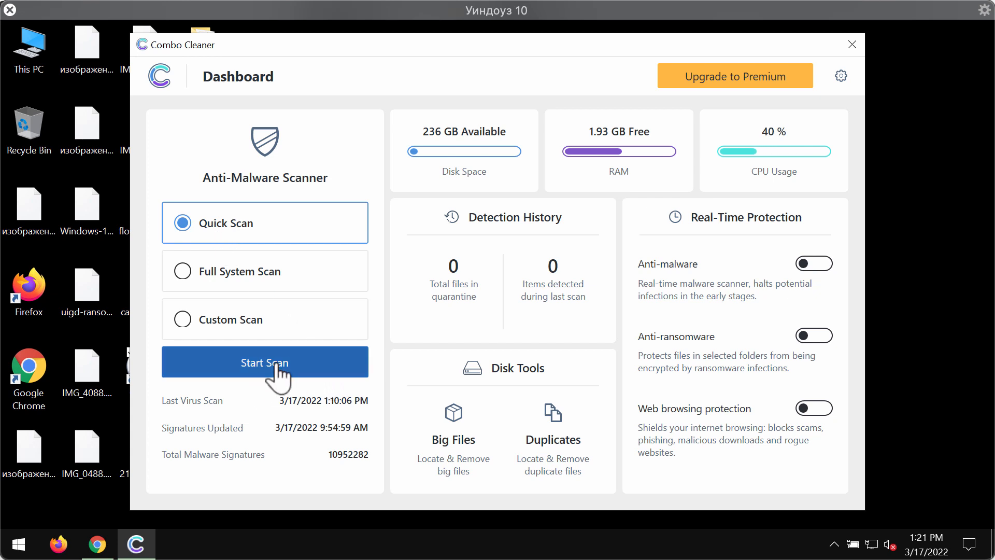
Step: Start the Quick Scan from the Combo Cleaner Dashboard
left_click(264, 361)
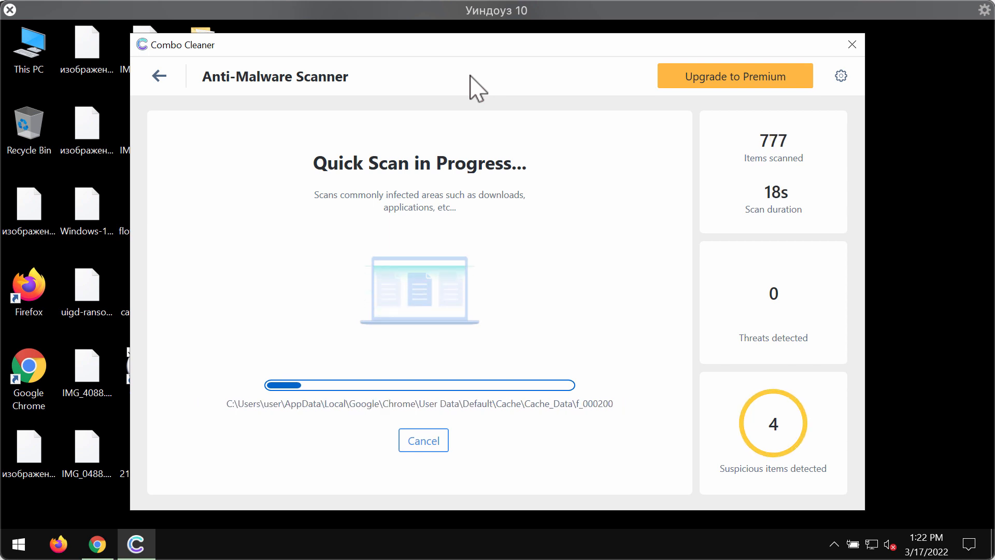
left_click(841, 76)
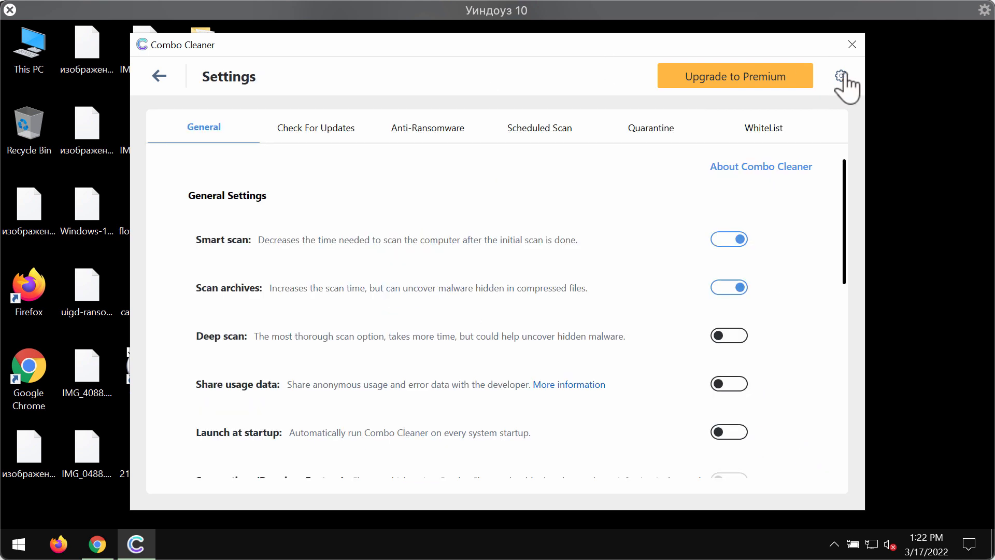
left_click(427, 128)
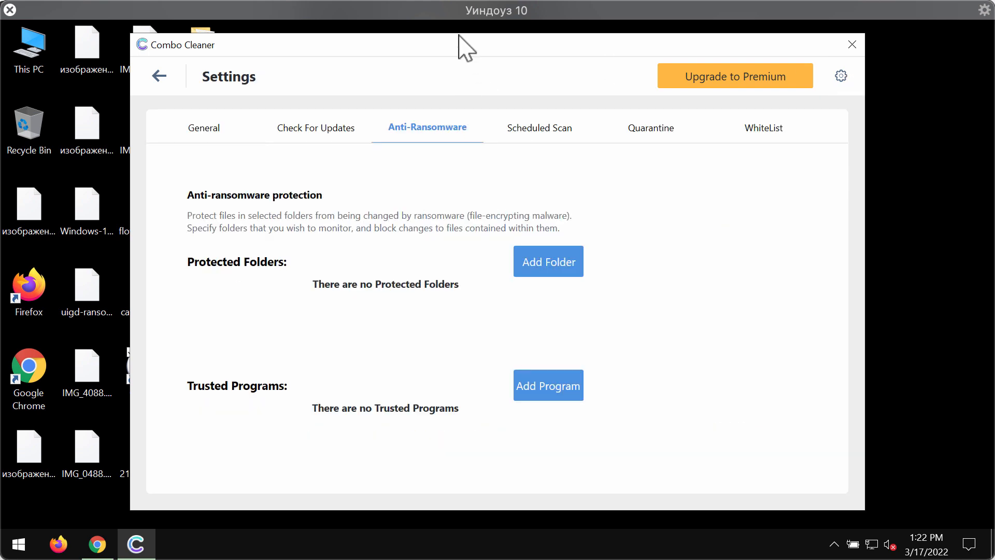
left_click_drag(466, 45, 538, 48)
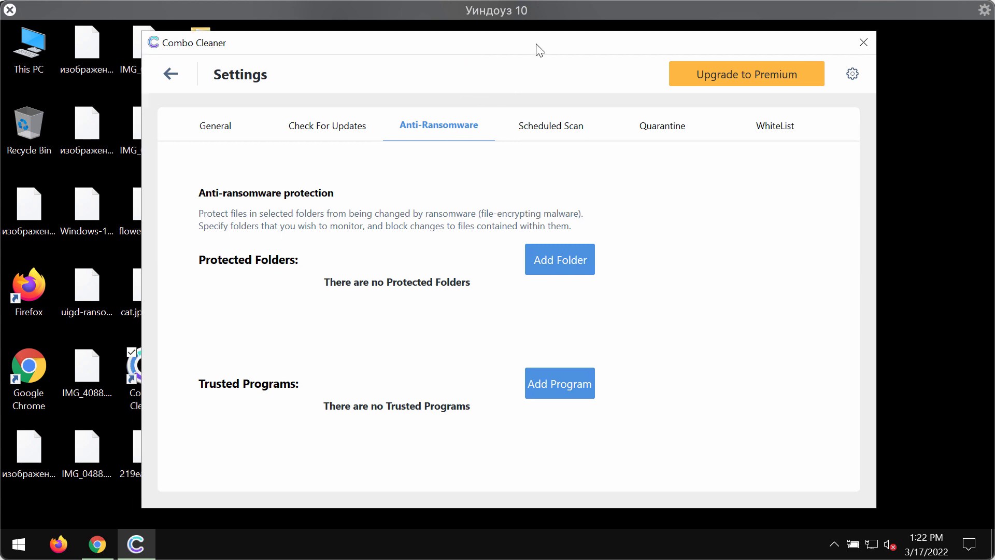
mouse_move(558, 259)
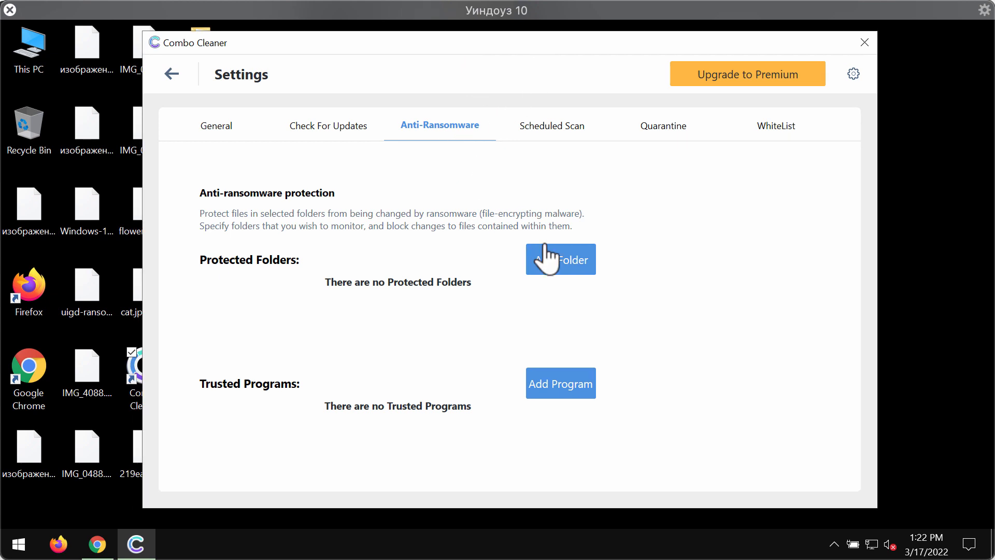
mouse_move(531, 52)
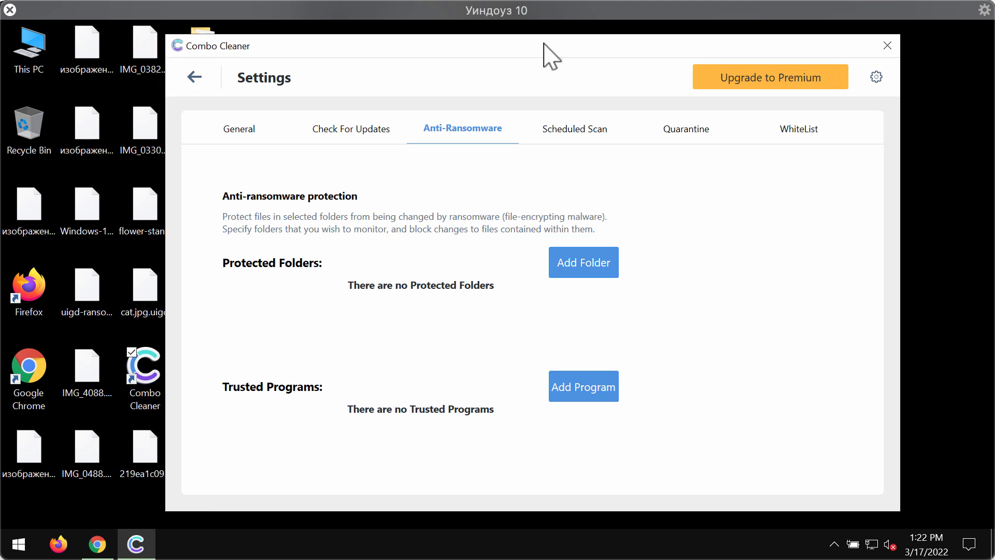
mouse_move(587, 57)
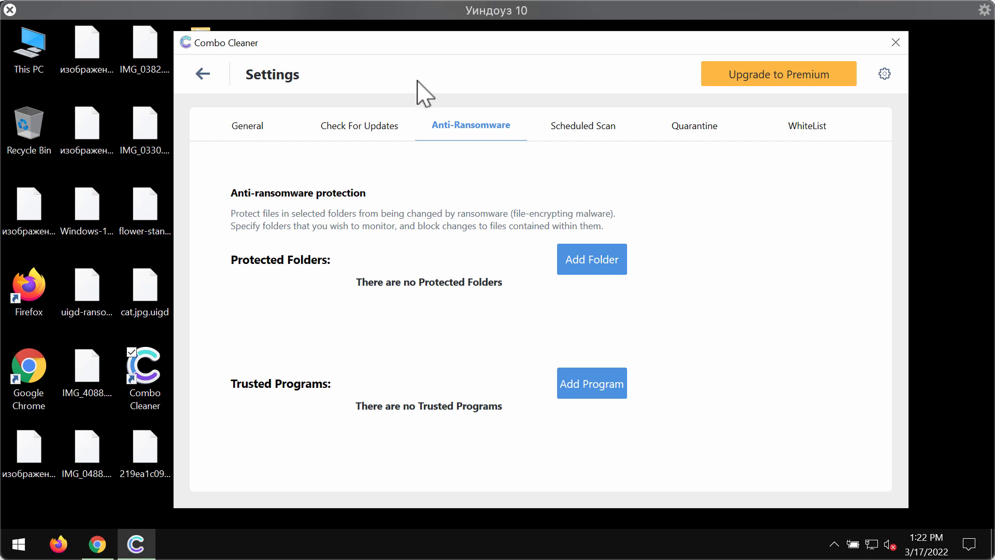
mouse_move(238, 161)
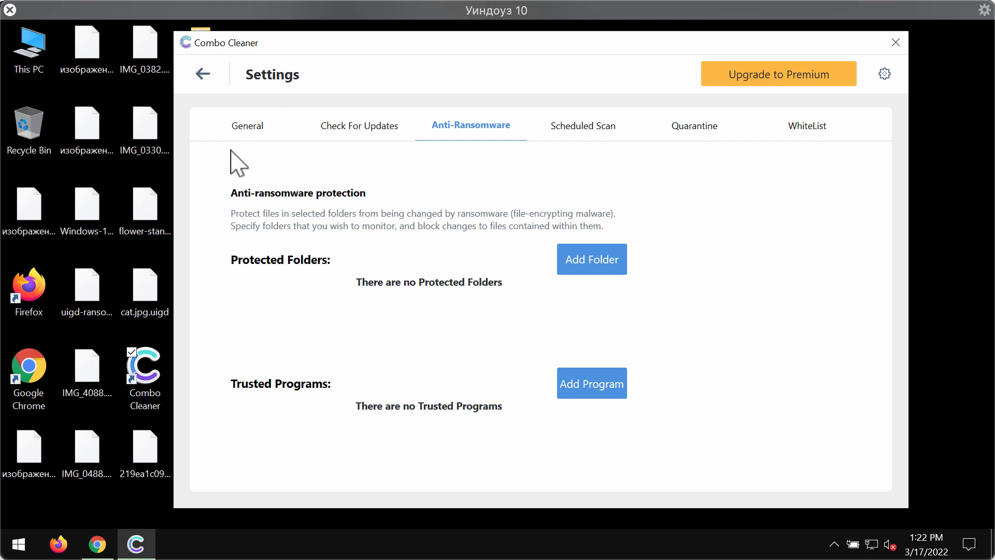
mouse_move(203, 83)
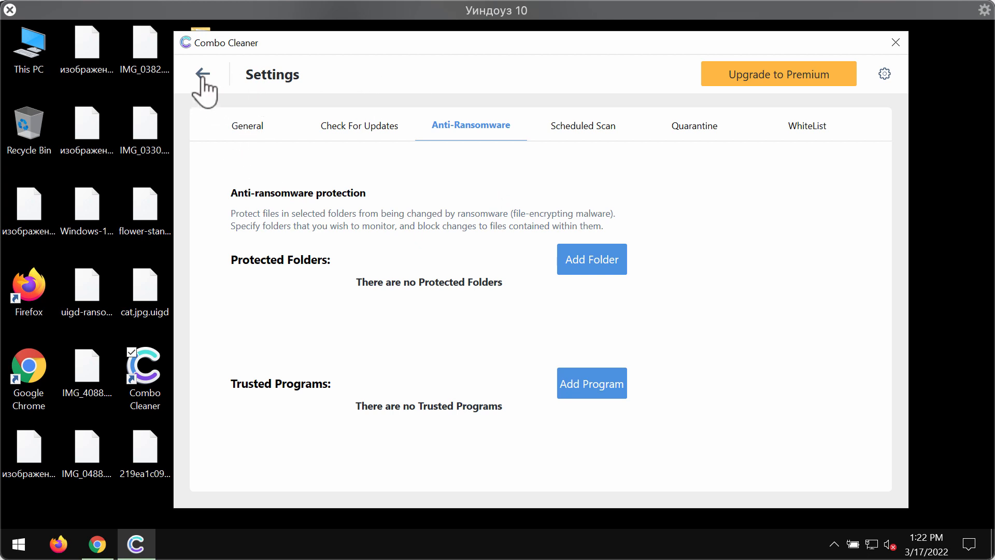
left_click(203, 74)
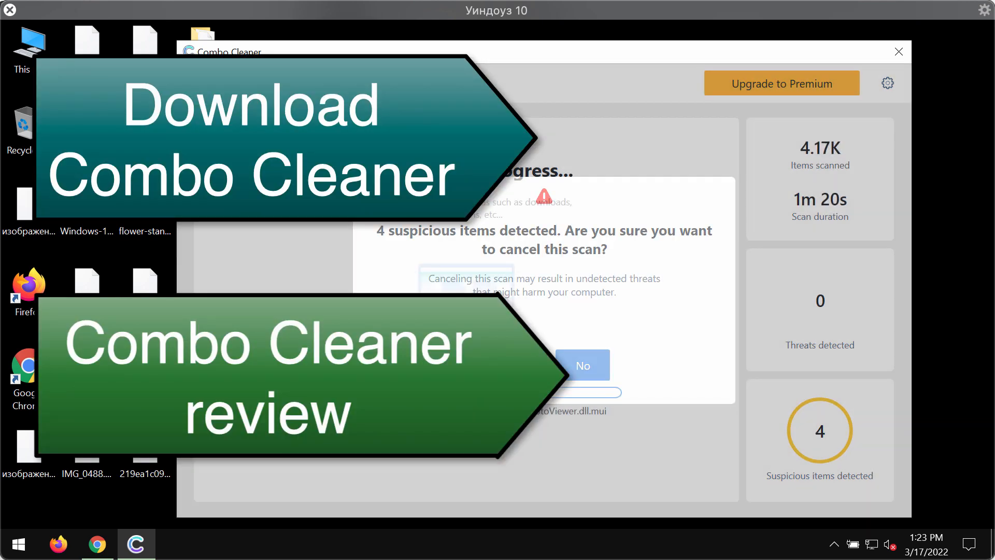
Step: Confirm cancelling the scan to list the 4 adware items, then go to Upgrade to Premium
left_click(581, 365)
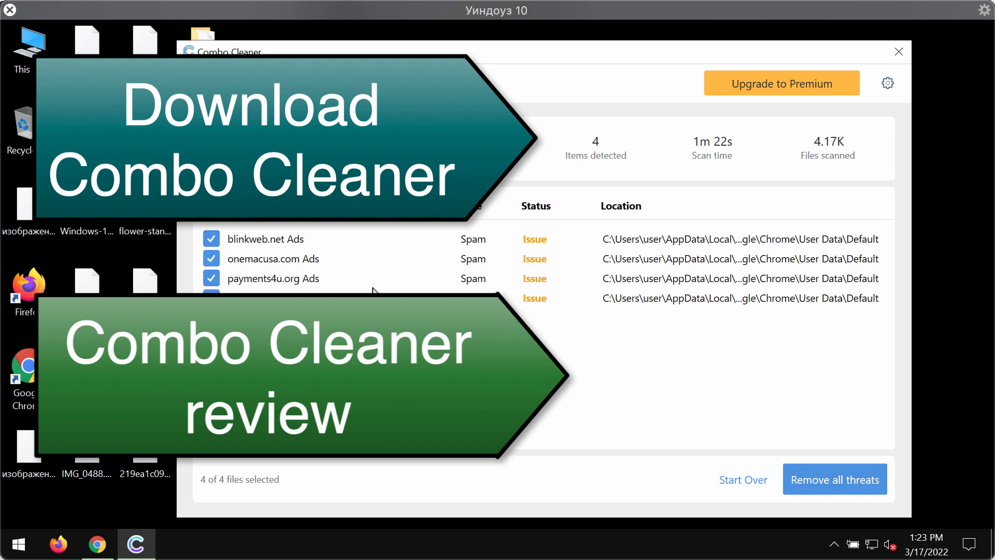
mouse_move(794, 99)
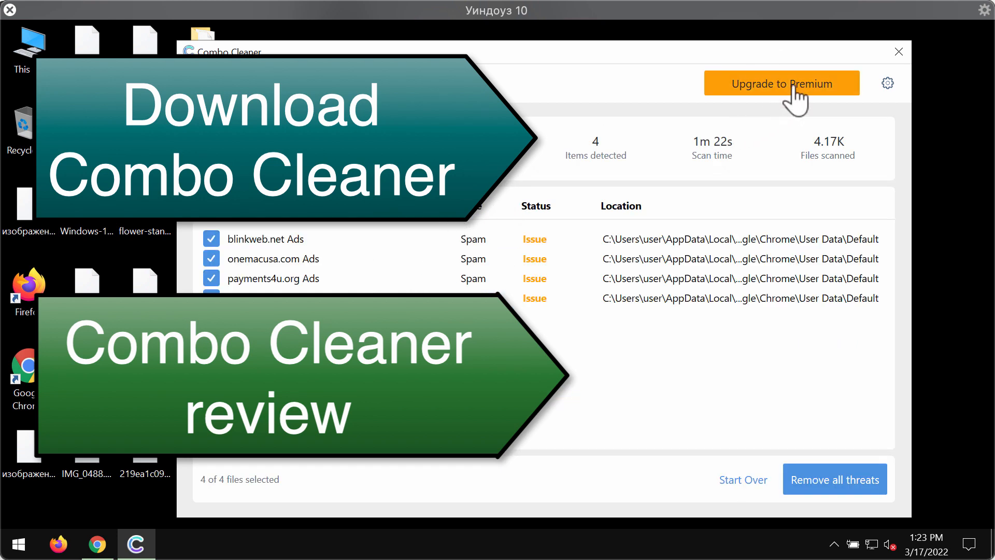
left_click(780, 83)
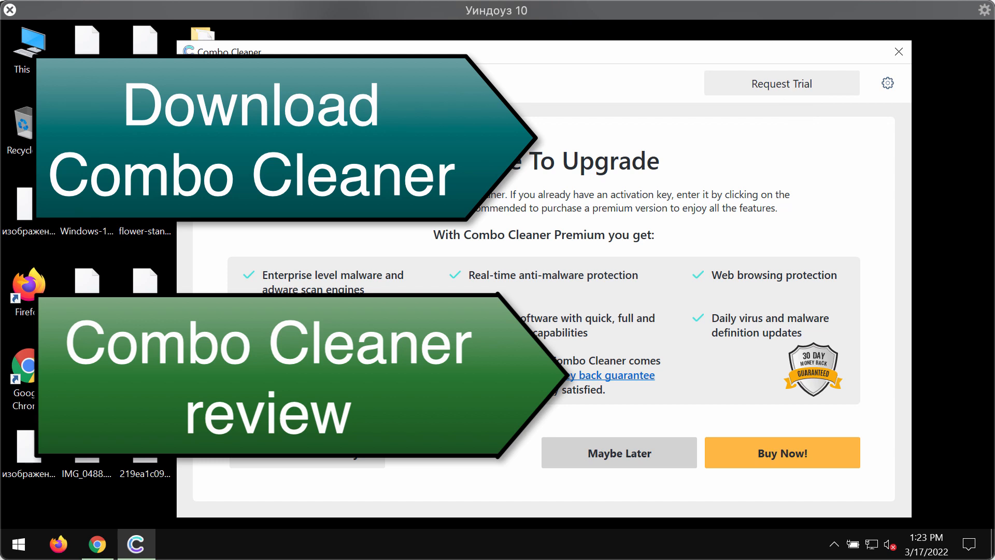